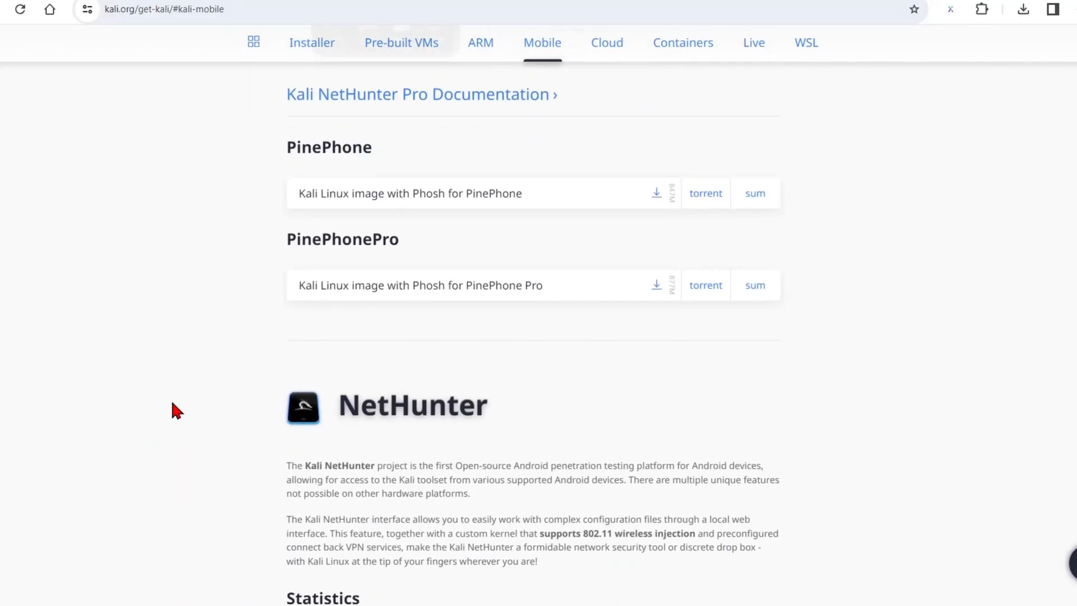
# - Scroll the MobSF README to the Documentation quick setup and select the docker pull command line
pyautogui.scroll(-3)
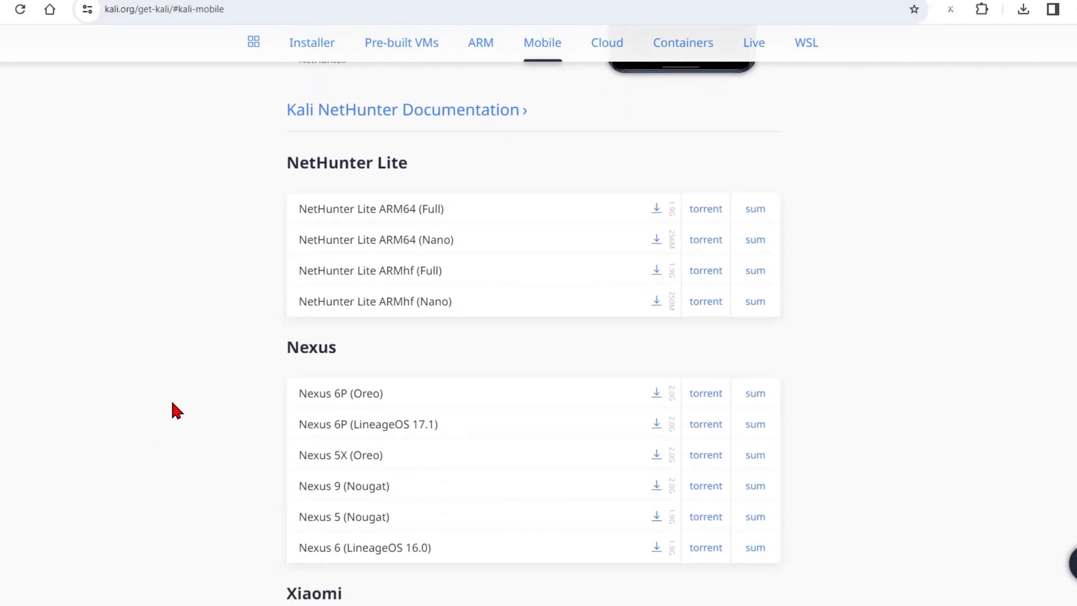
pyautogui.scroll(-3)
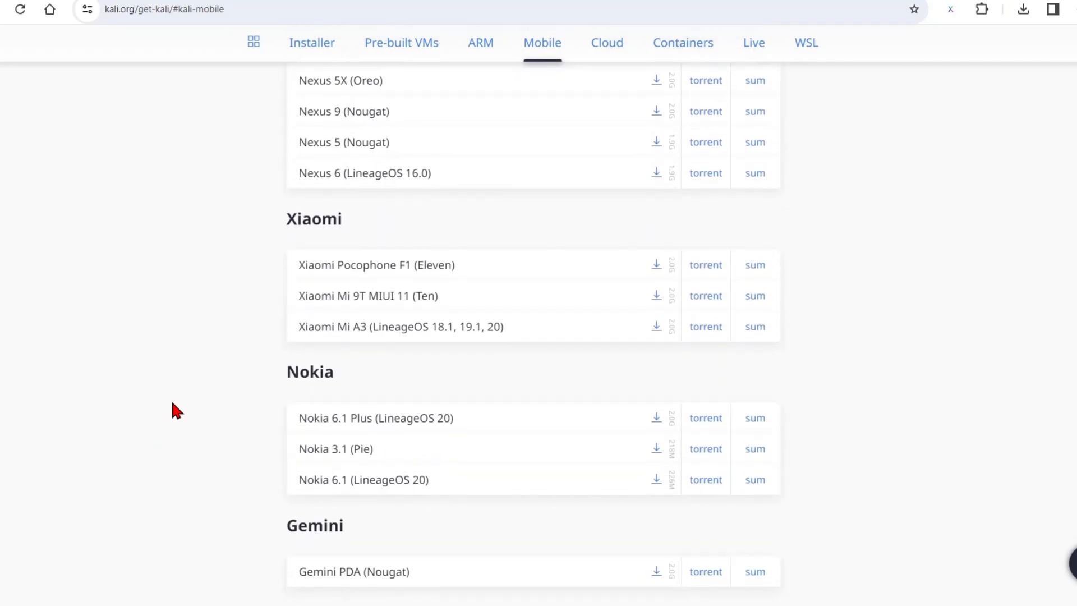
pyautogui.scroll(-3)
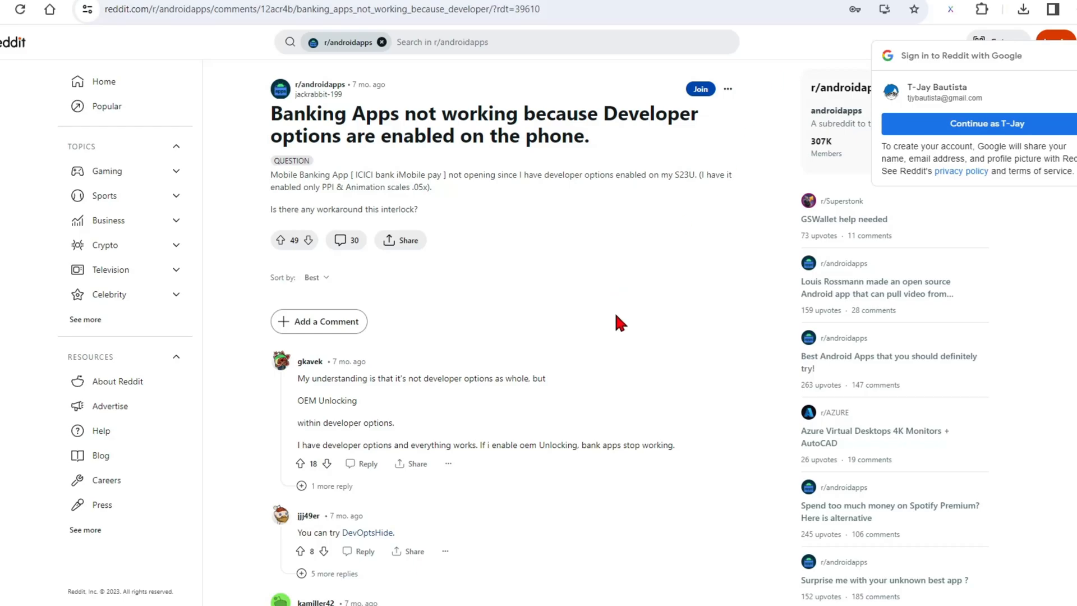
pyautogui.scroll(-3)
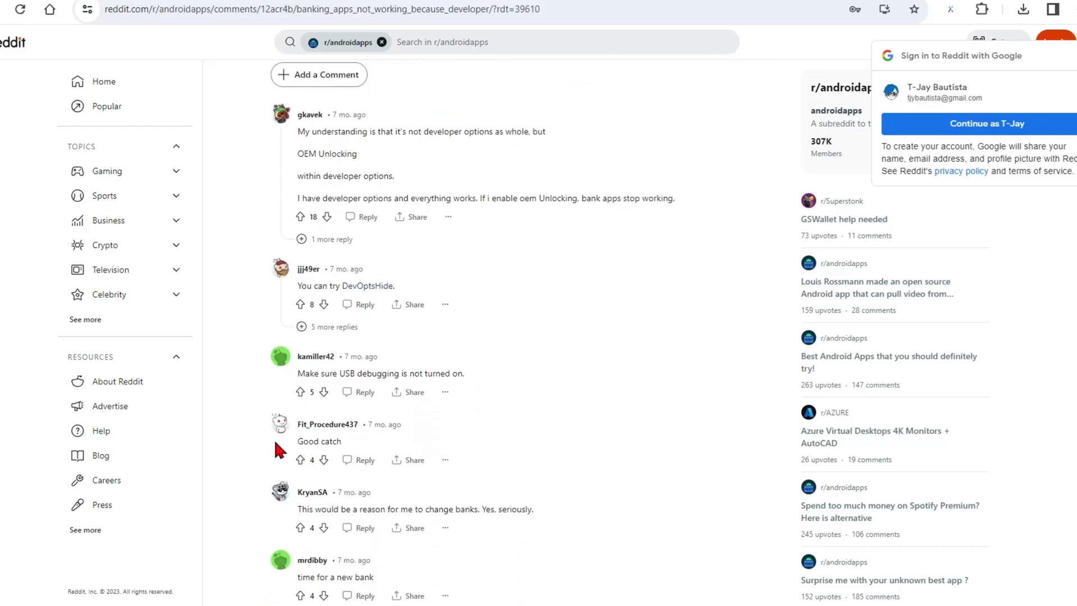
pyautogui.scroll(-3)
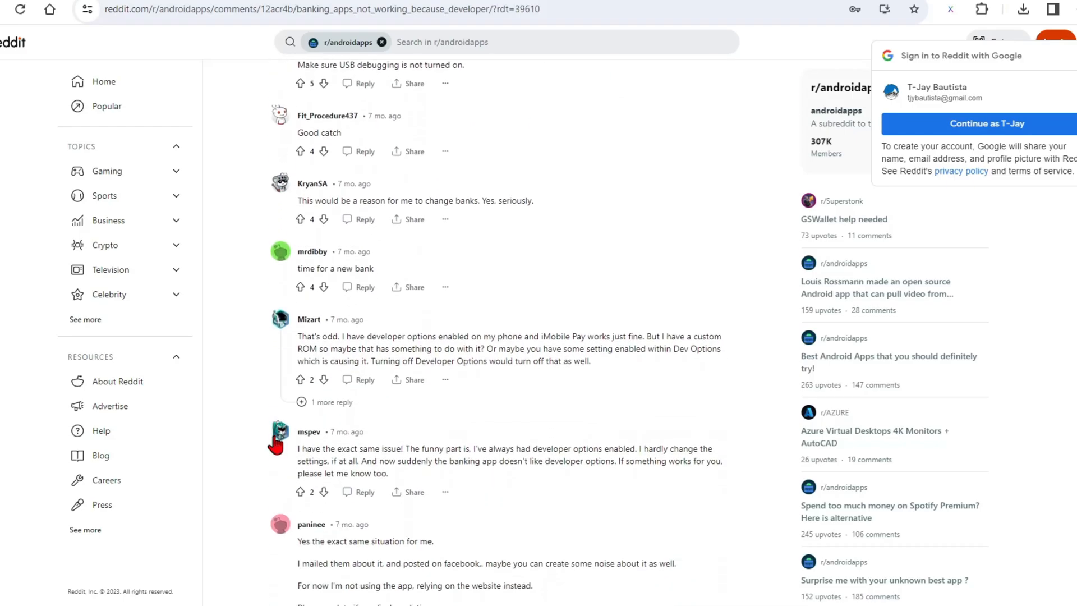
pyautogui.scroll(-3)
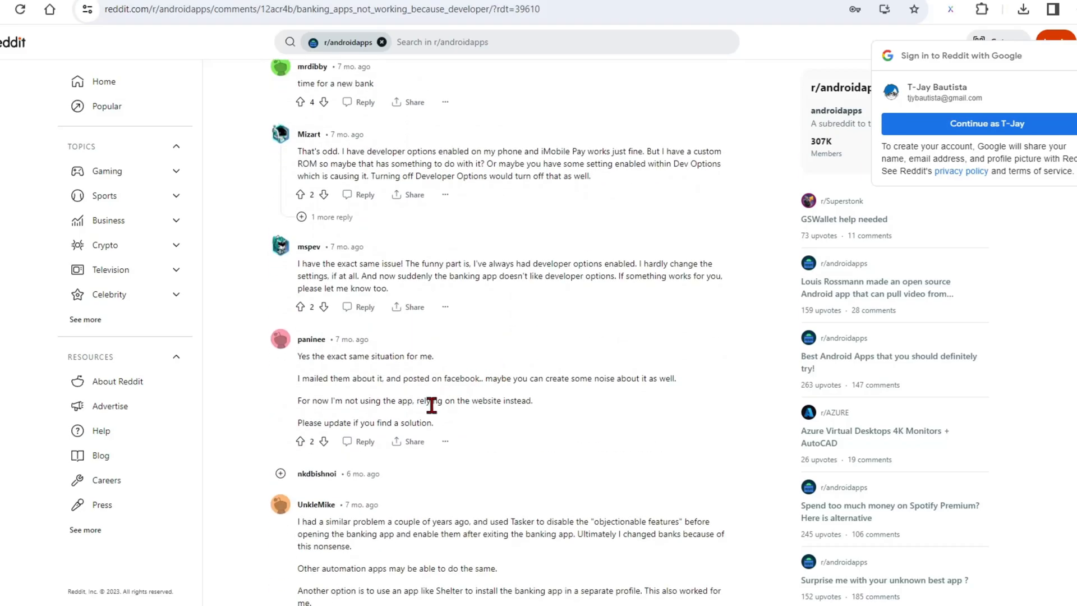
pyautogui.scroll(-3)
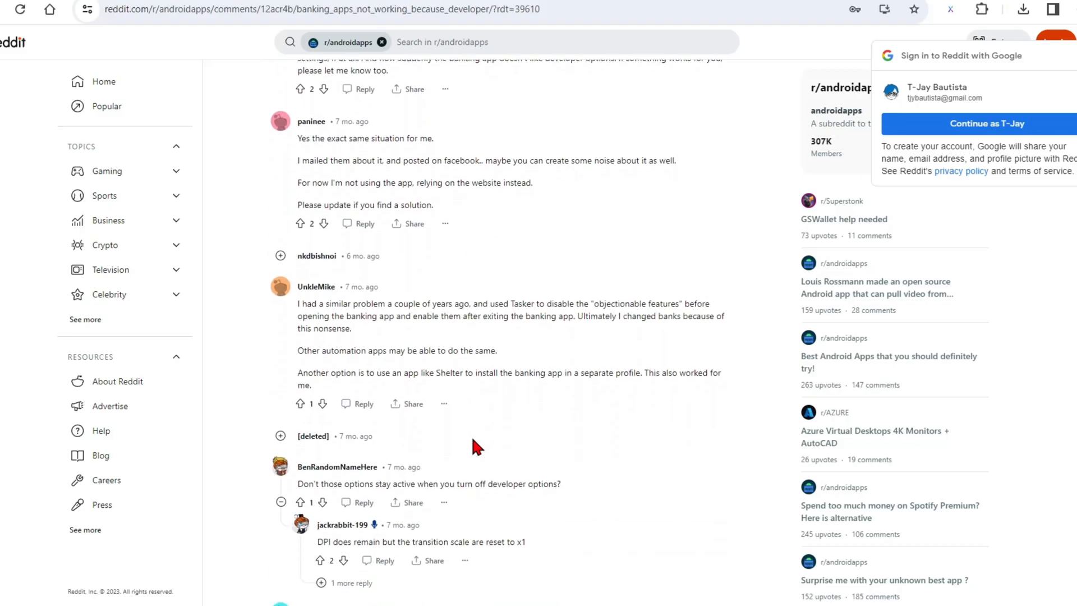
pyautogui.scroll(-3)
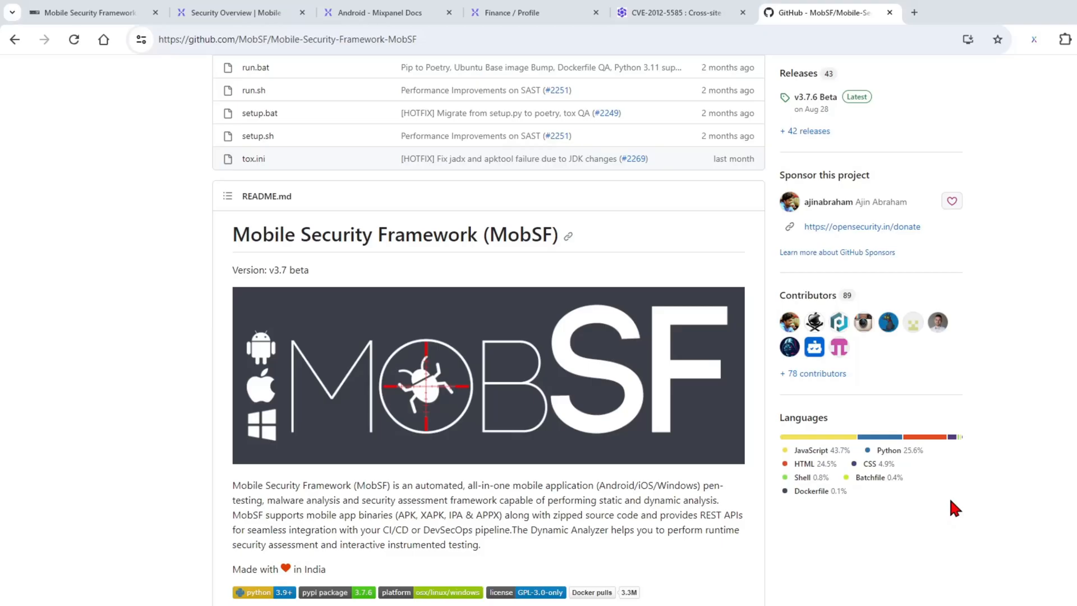
pyautogui.moveTo(989, 456)
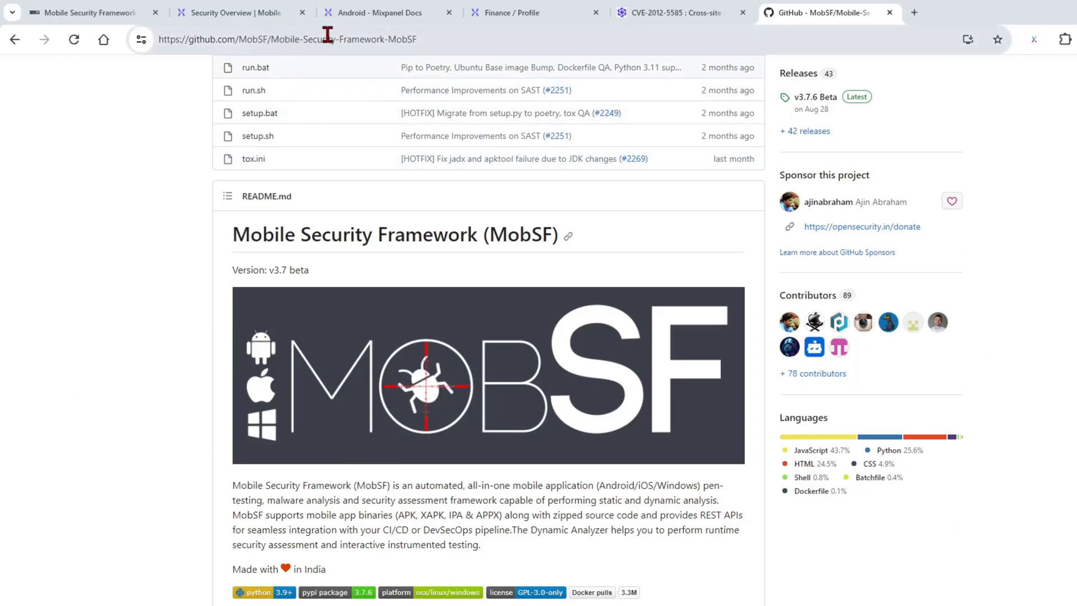
pyautogui.moveTo(324, 78)
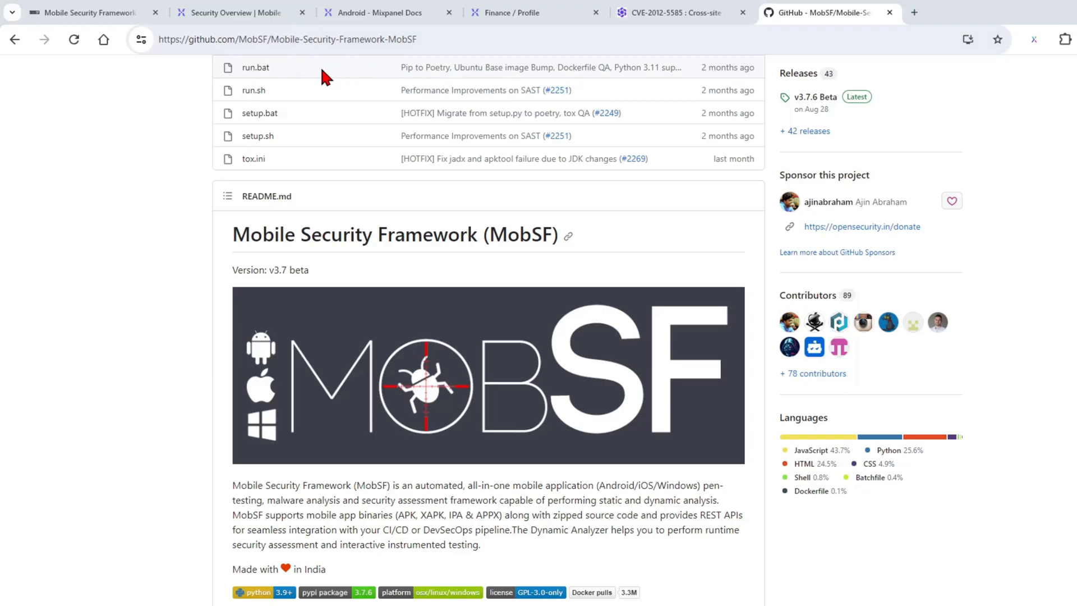
pyautogui.moveTo(614, 534)
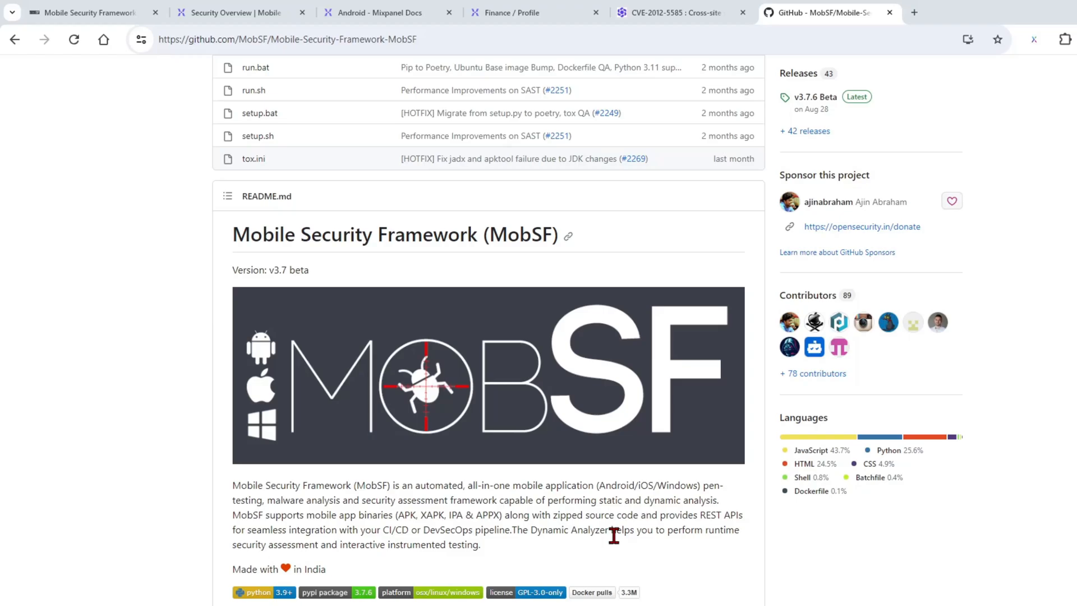
pyautogui.scroll(-3)
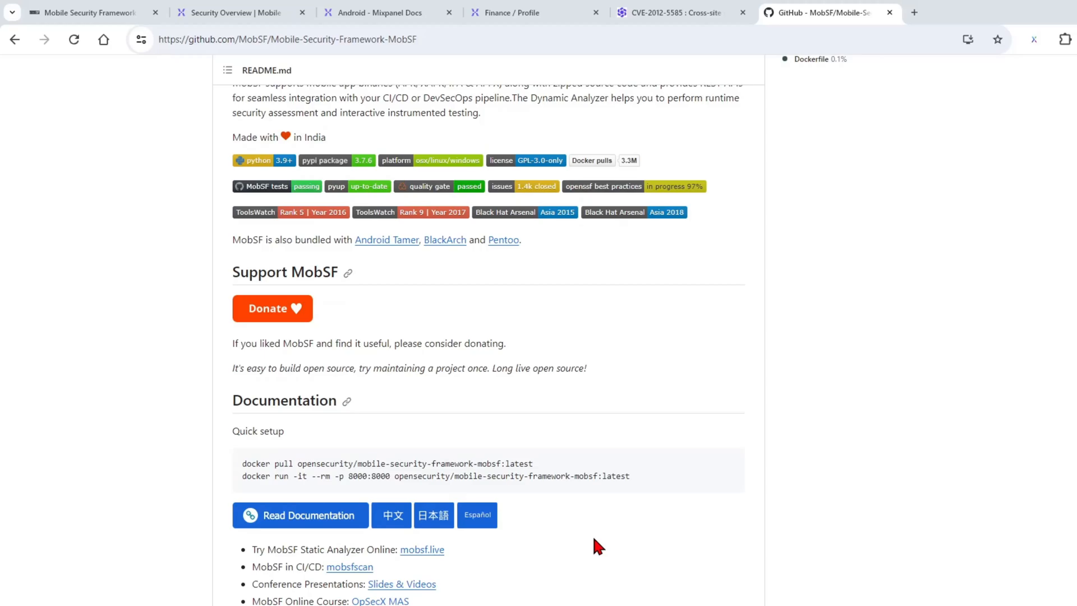
pyautogui.moveTo(111, 525)
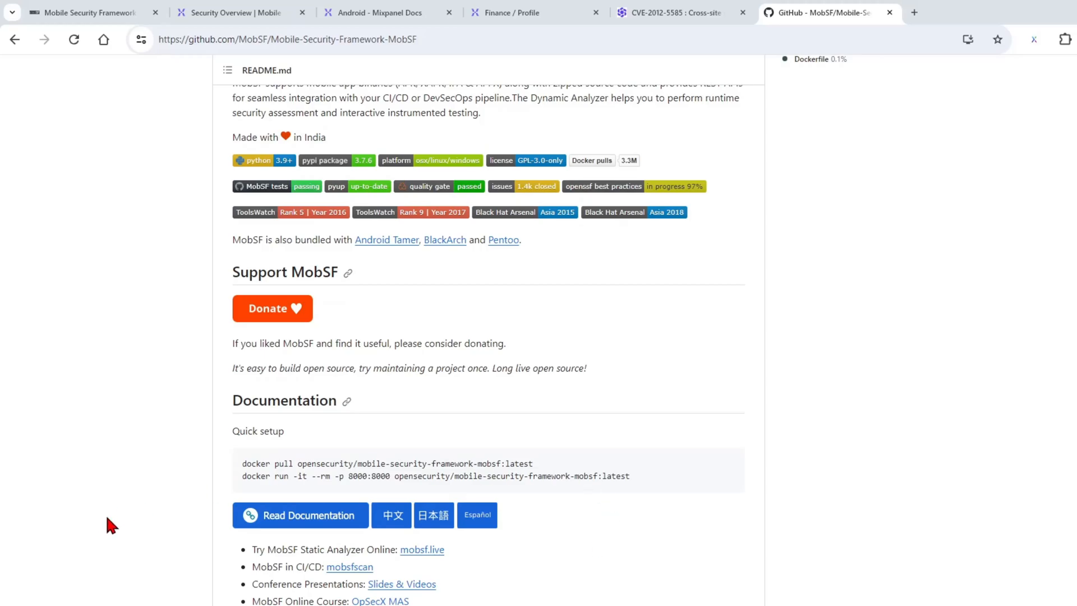
pyautogui.tripleClick(387, 463)
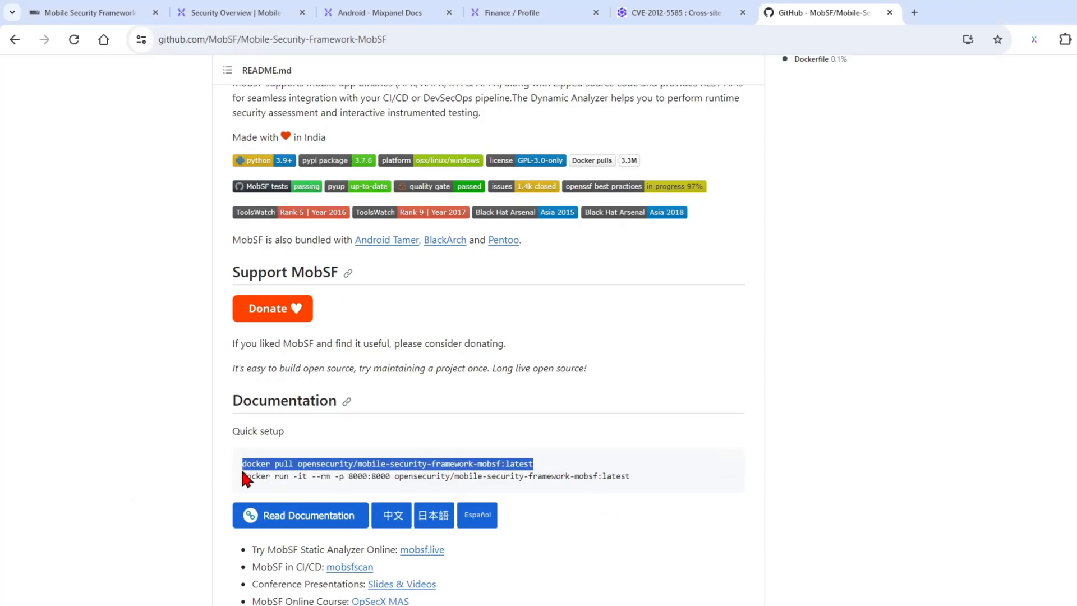
pyautogui.moveTo(316, 478)
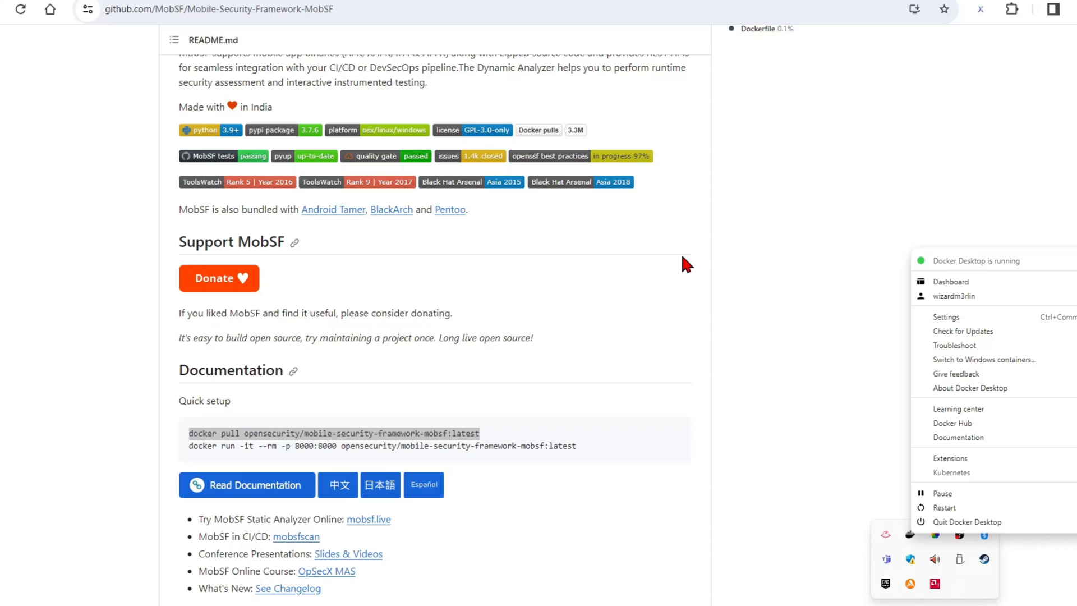
pyautogui.moveTo(996, 290)
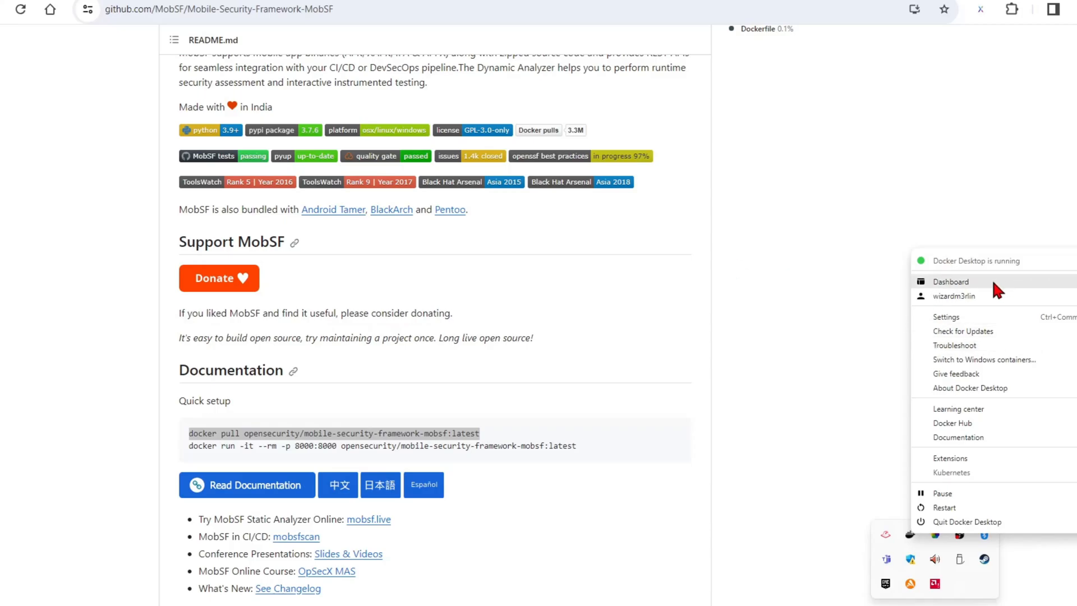
# - Show the Docker Desktop dashboard listing the running mobsf container on port 8000
pyautogui.click(950, 281)
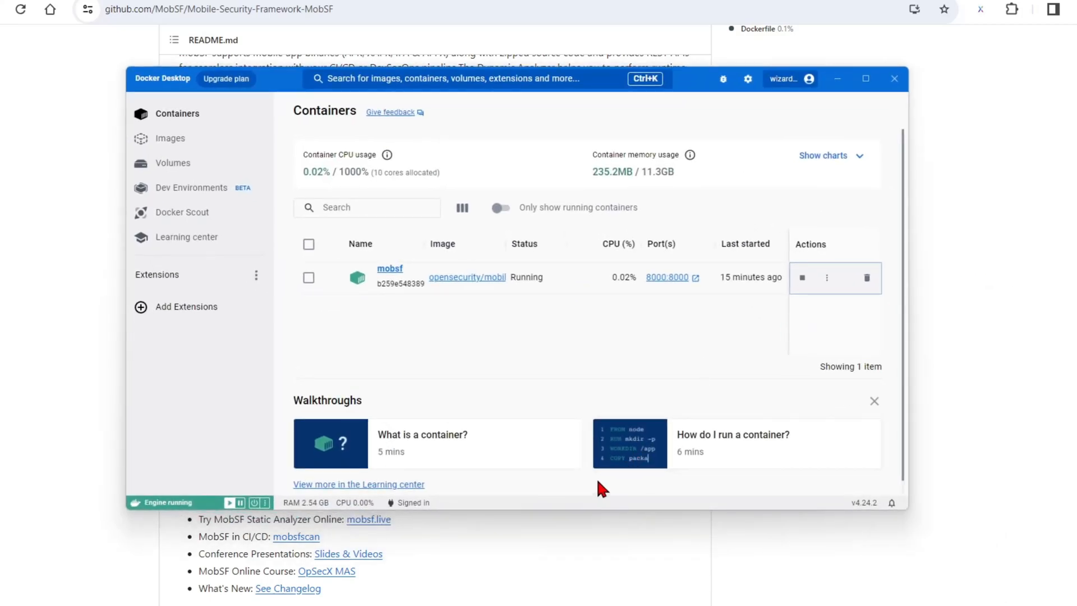
pyautogui.moveTo(418, 366)
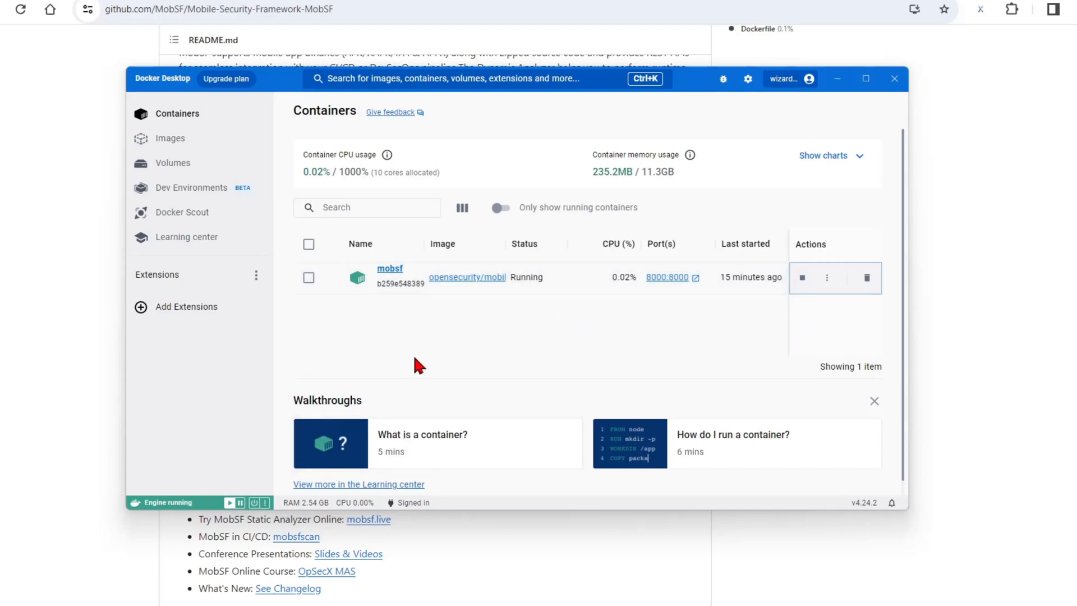
pyautogui.moveTo(556, 280)
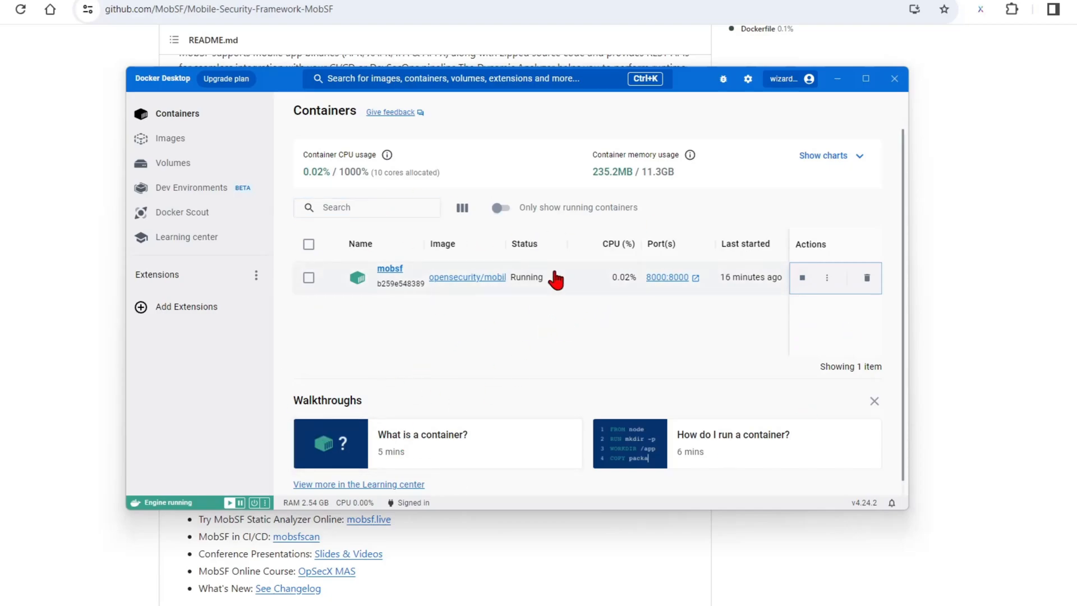
pyautogui.moveTo(808, 505)
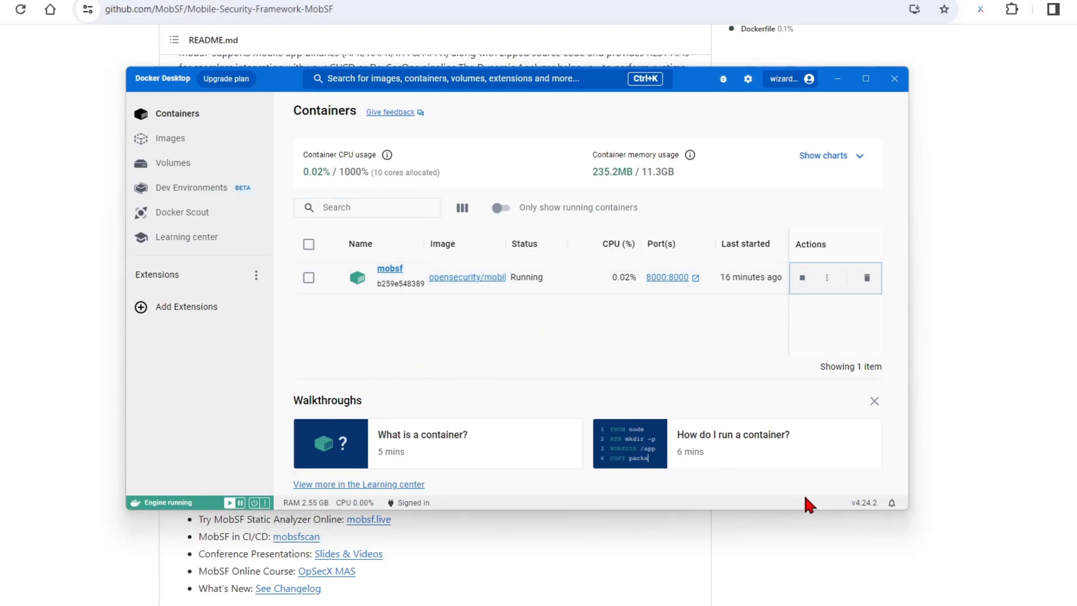
pyautogui.moveTo(482, 395)
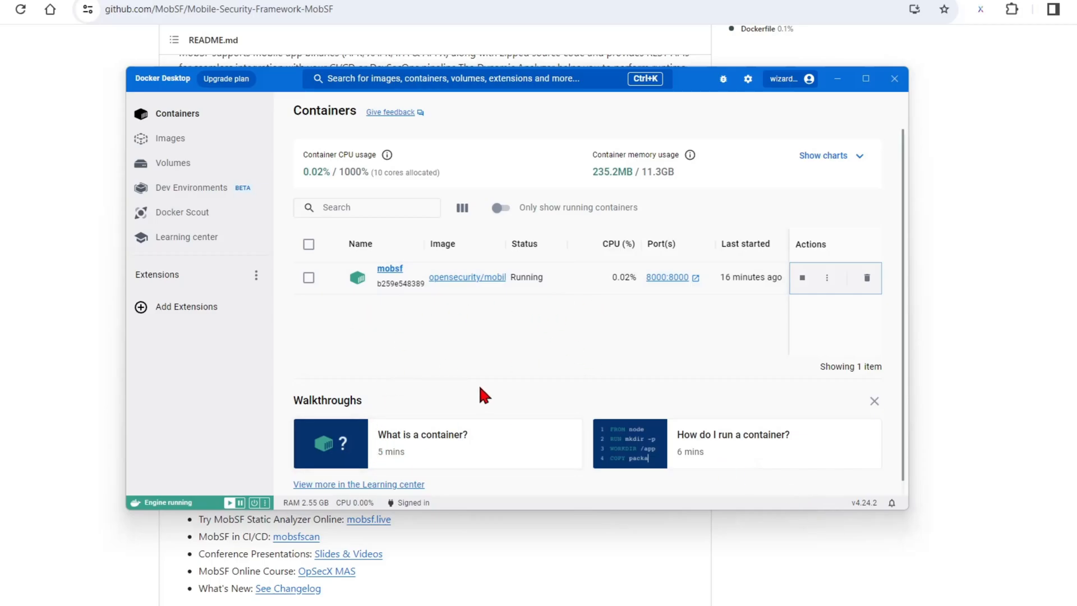
pyautogui.moveTo(110, 102)
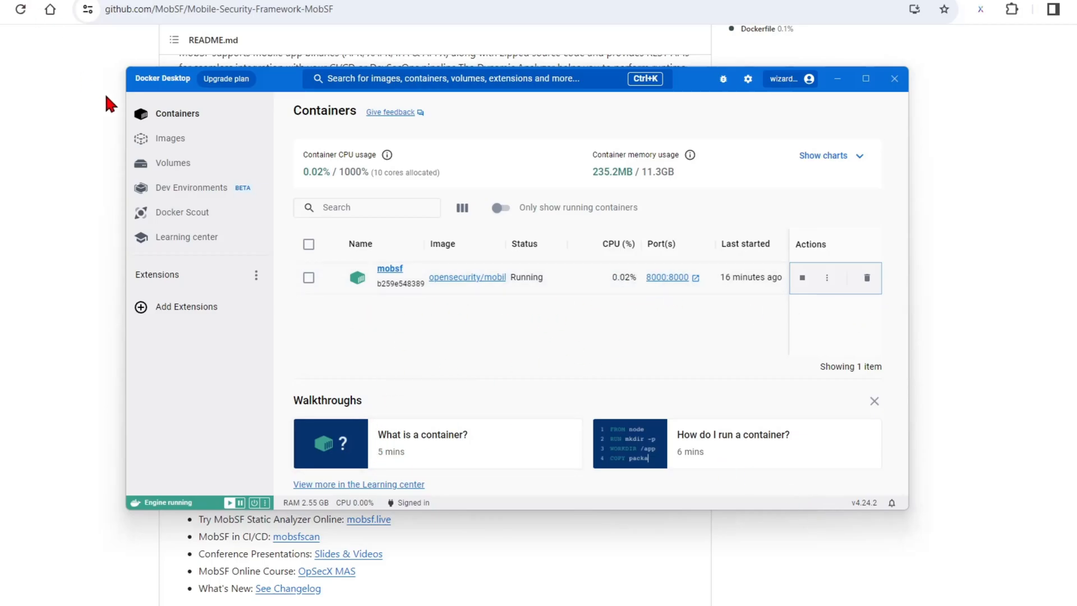
# - Load the MobSF Recent Scans page at localhost:8000 listing the prior BPI.apk scan
pyautogui.click(666, 277)
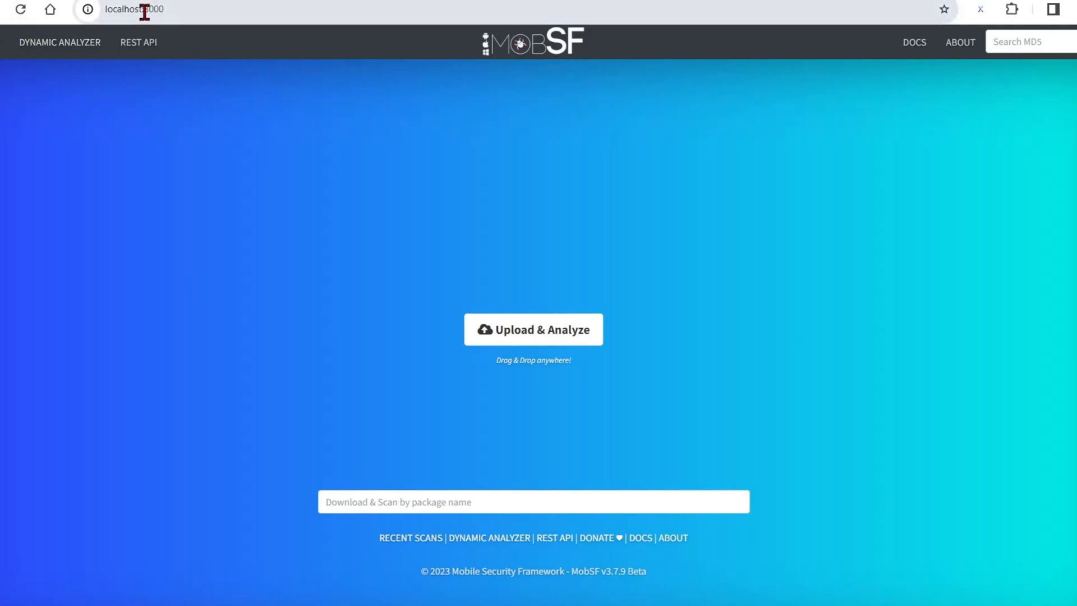
pyautogui.moveTo(594, 118)
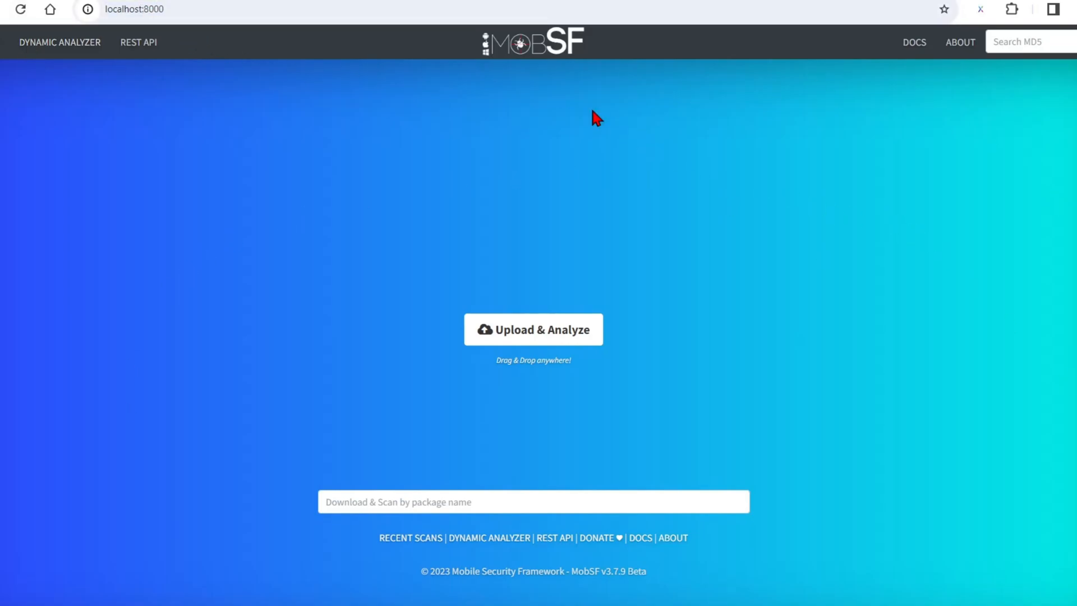
pyautogui.moveTo(885, 327)
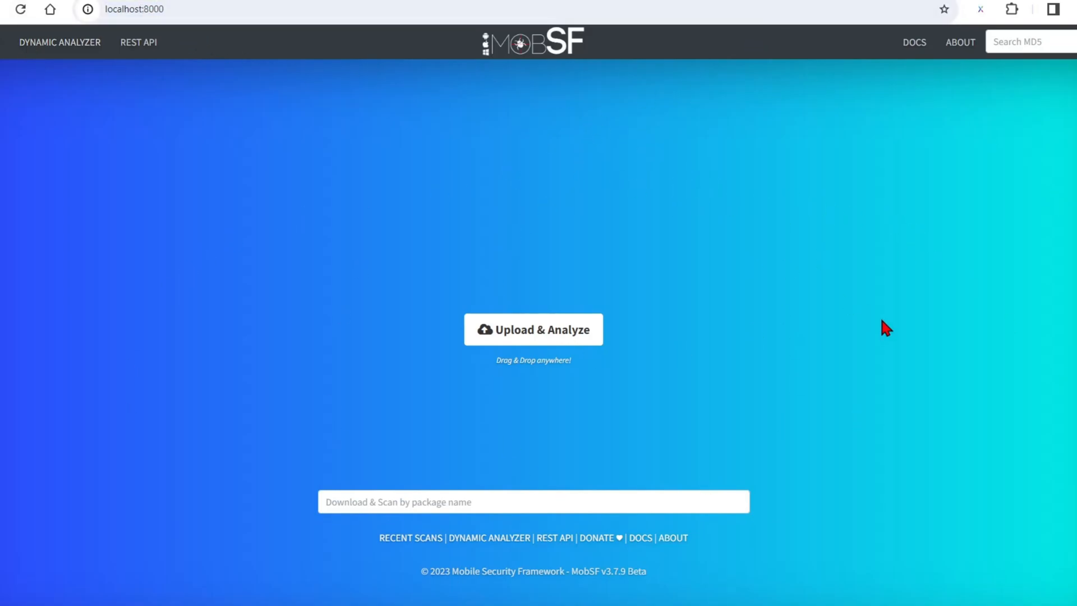
pyautogui.moveTo(858, 317)
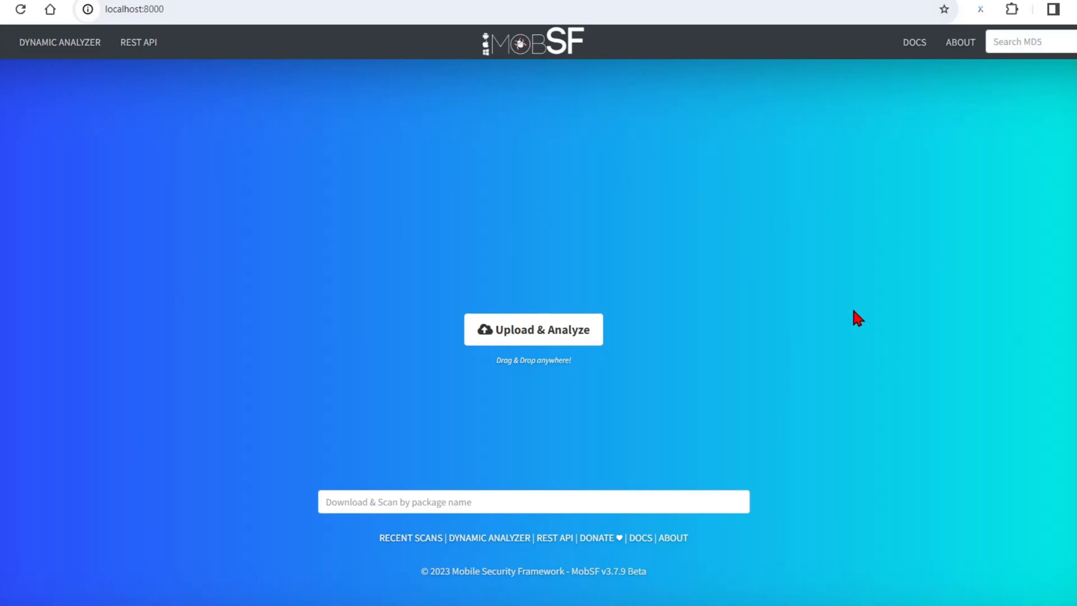
pyautogui.moveTo(286, 458)
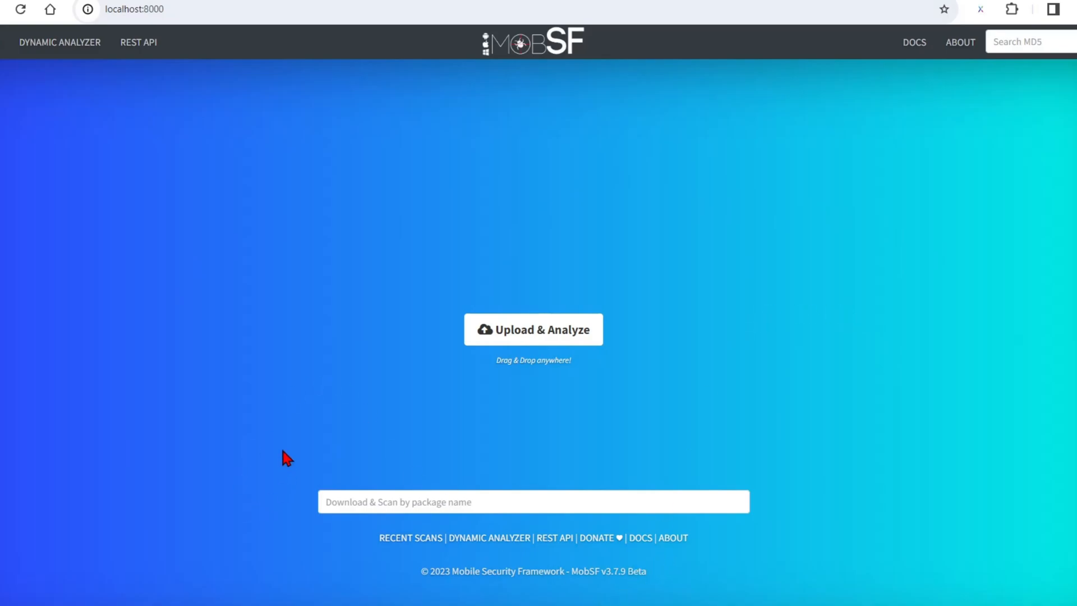
pyautogui.moveTo(581, 438)
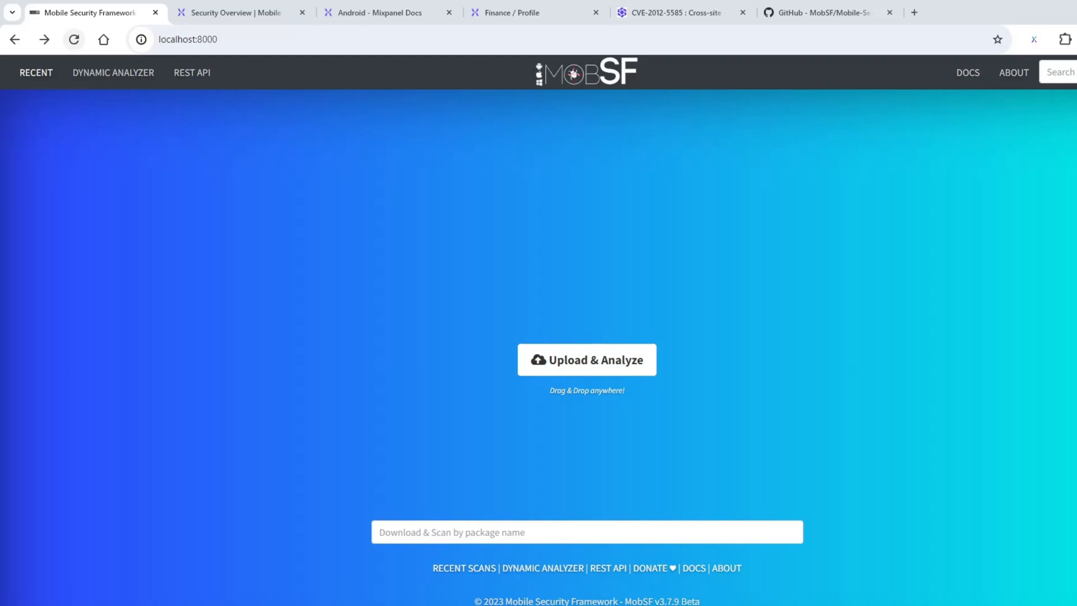
pyautogui.moveTo(35, 82)
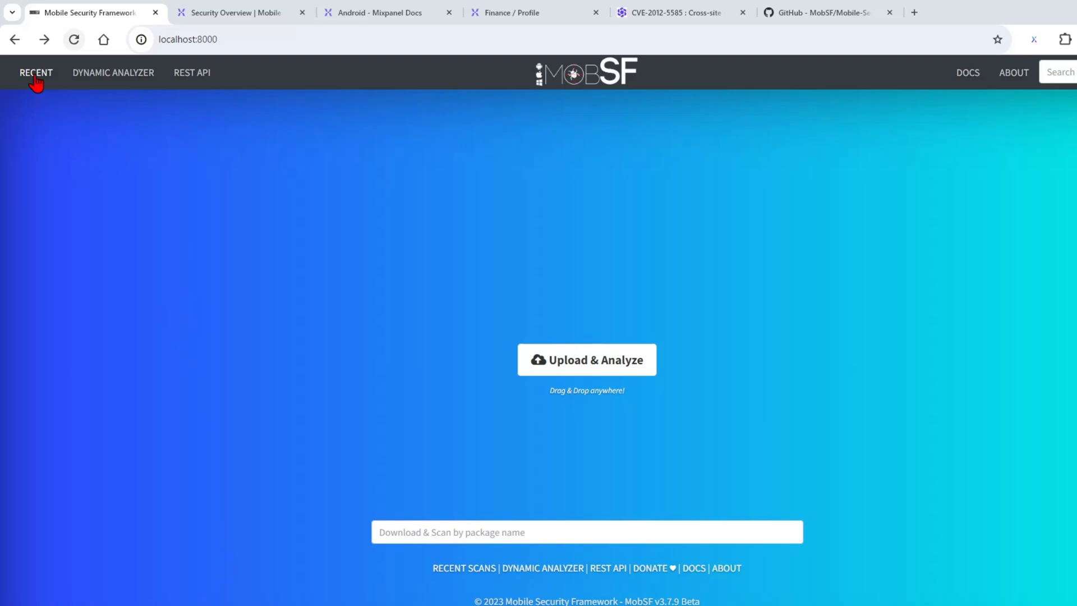
pyautogui.click(36, 72)
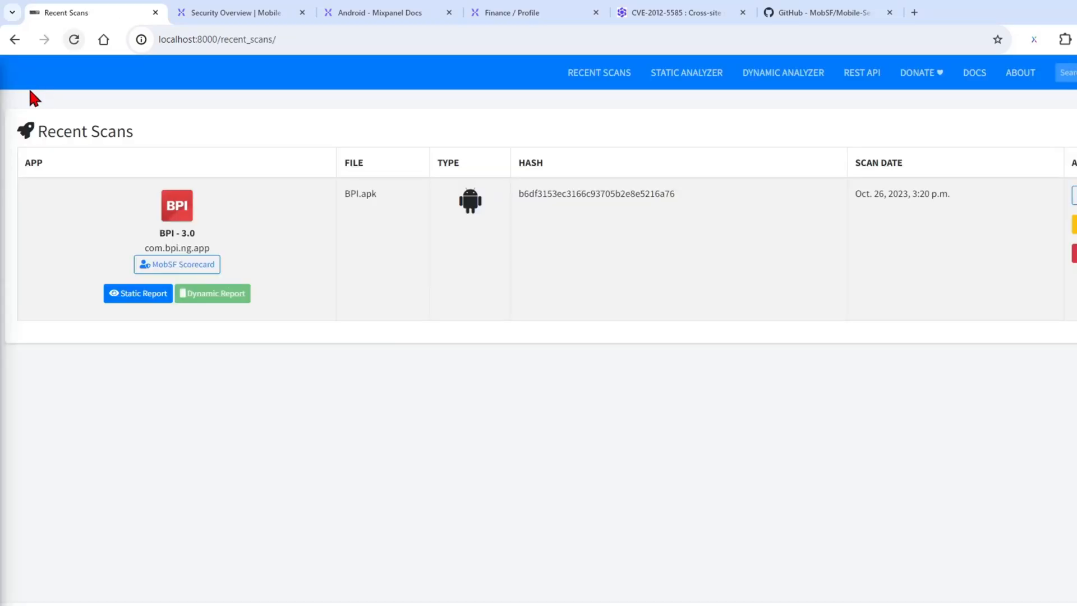
pyautogui.moveTo(3, 363)
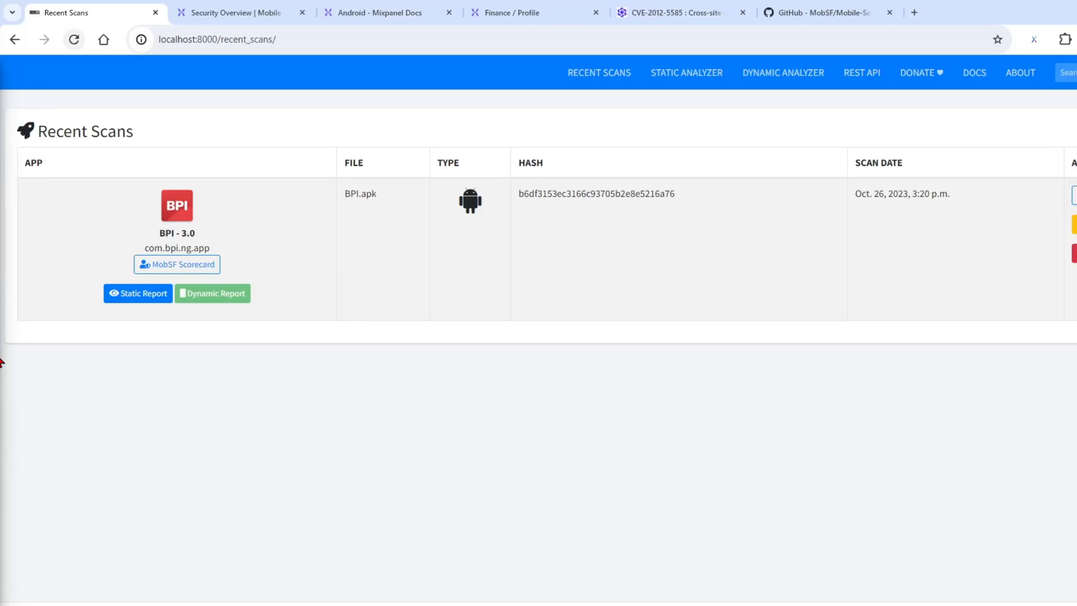
pyautogui.moveTo(47, 307)
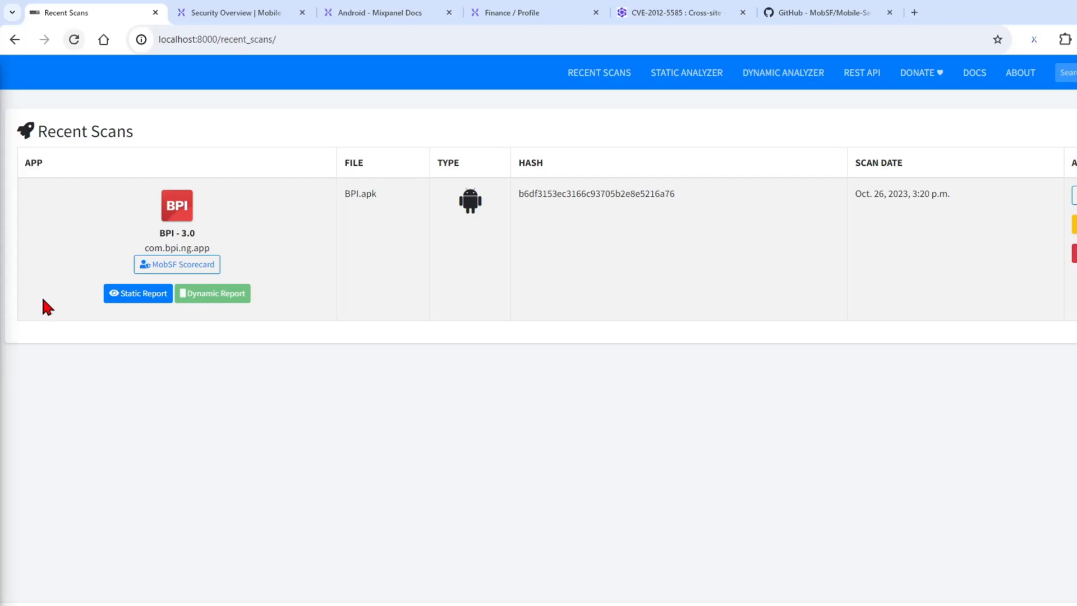
pyautogui.moveTo(176, 265)
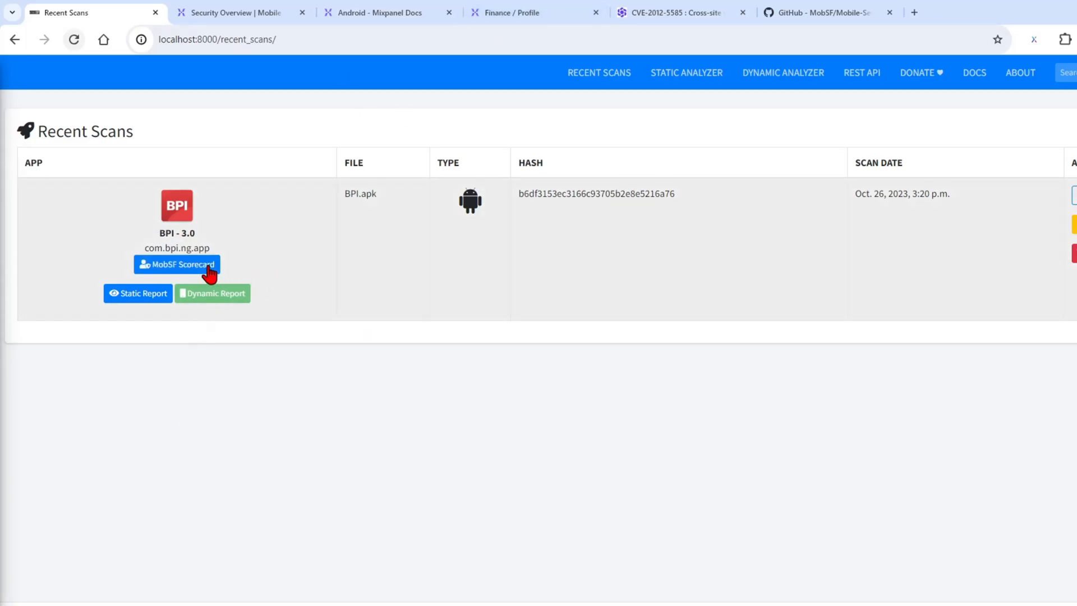
# - View the BPI 3.0 security scorecard with its 41/100 score, grade B and findings
pyautogui.click(176, 264)
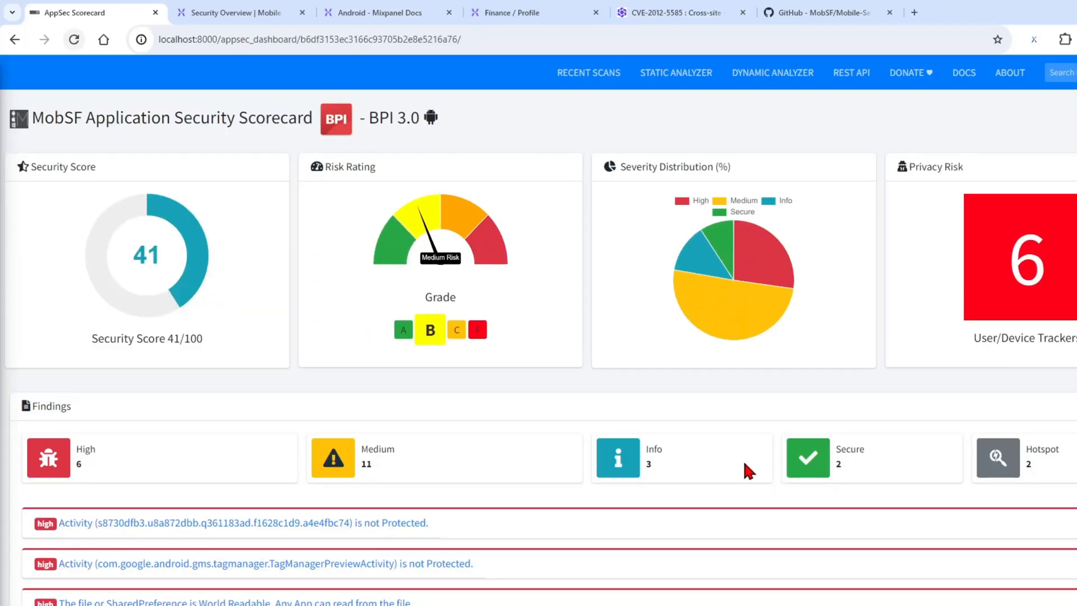
pyautogui.moveTo(100, 338)
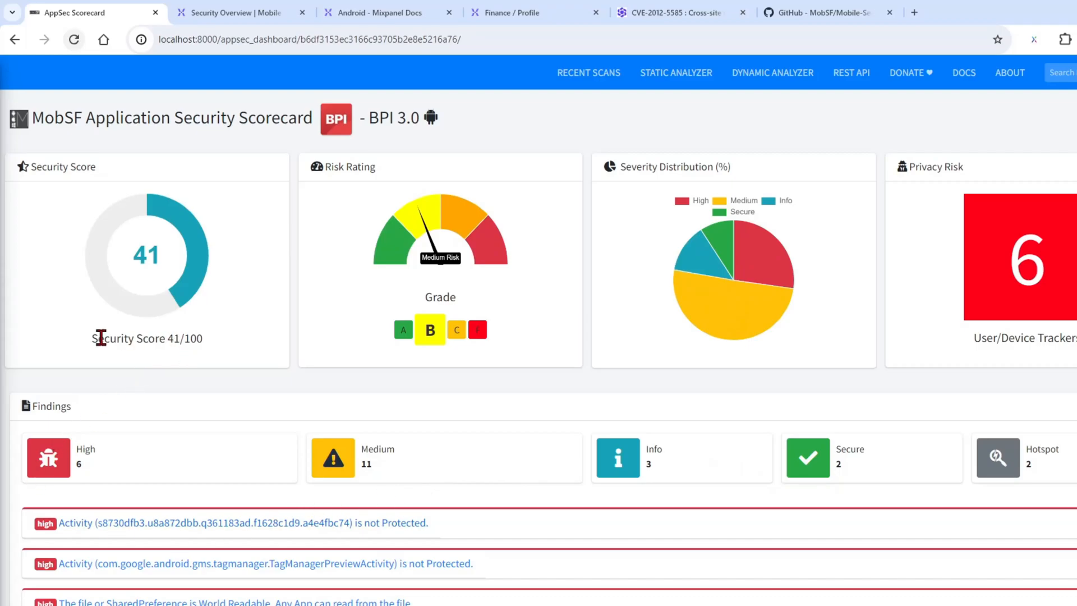
pyautogui.scroll(-3)
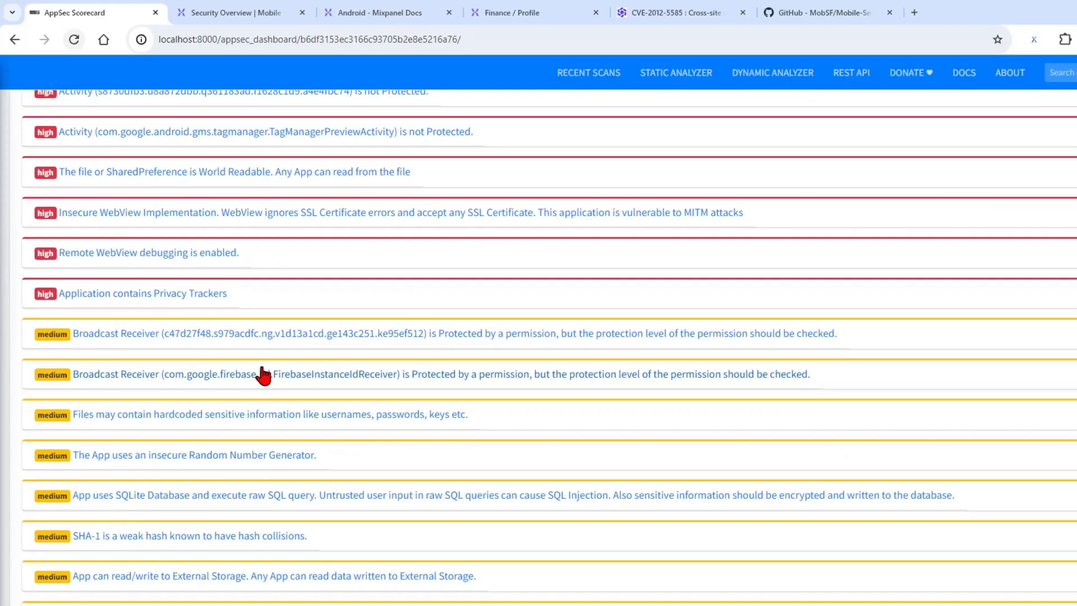
pyautogui.scroll(3)
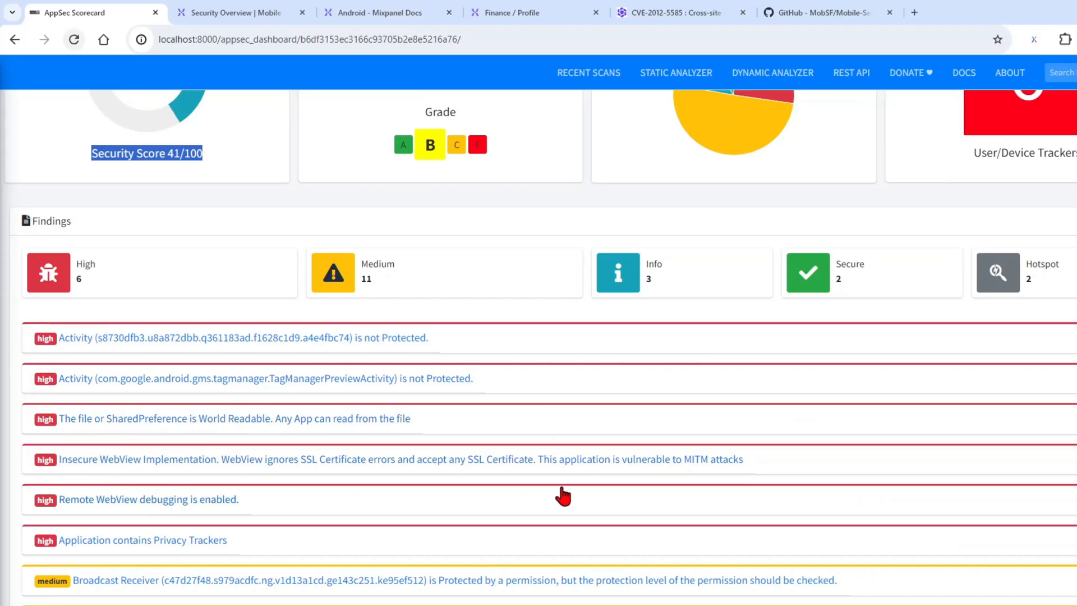
pyautogui.moveTo(718, 337)
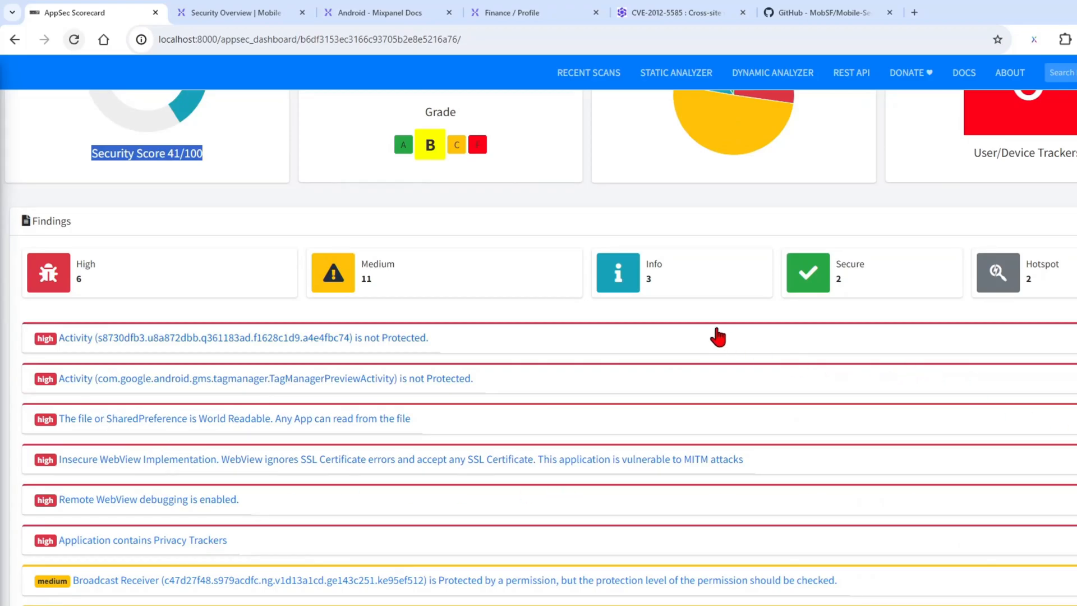
pyautogui.moveTo(157, 501)
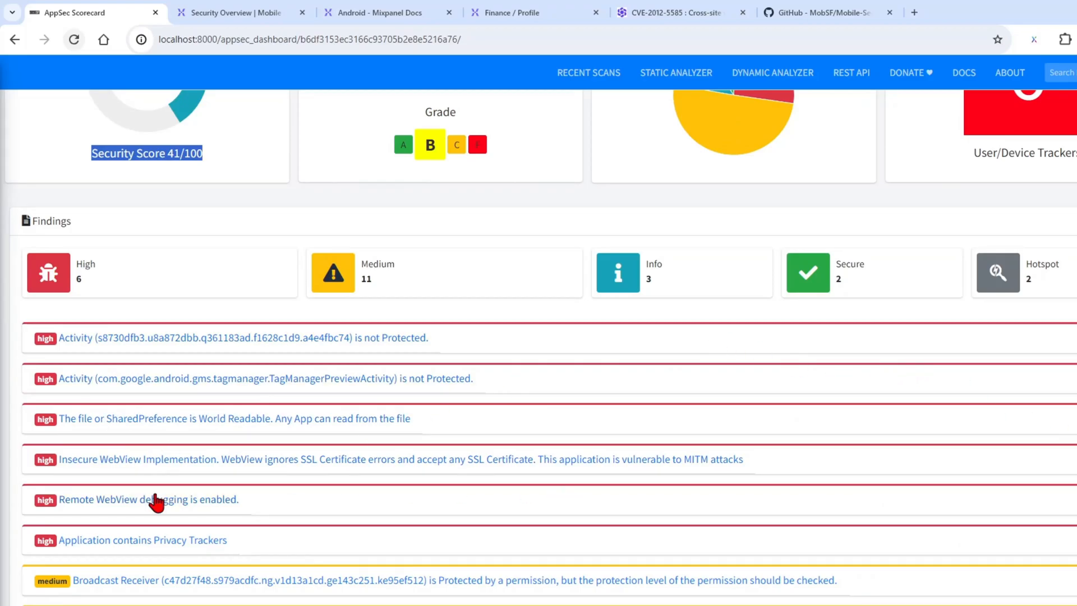
pyautogui.moveTo(130, 507)
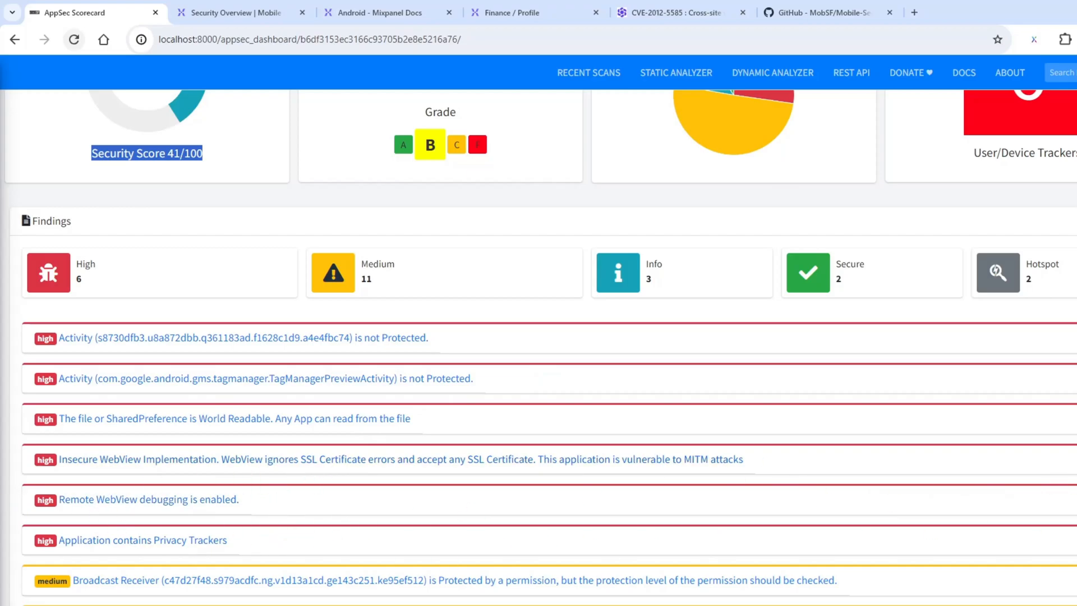
pyautogui.moveTo(358, 528)
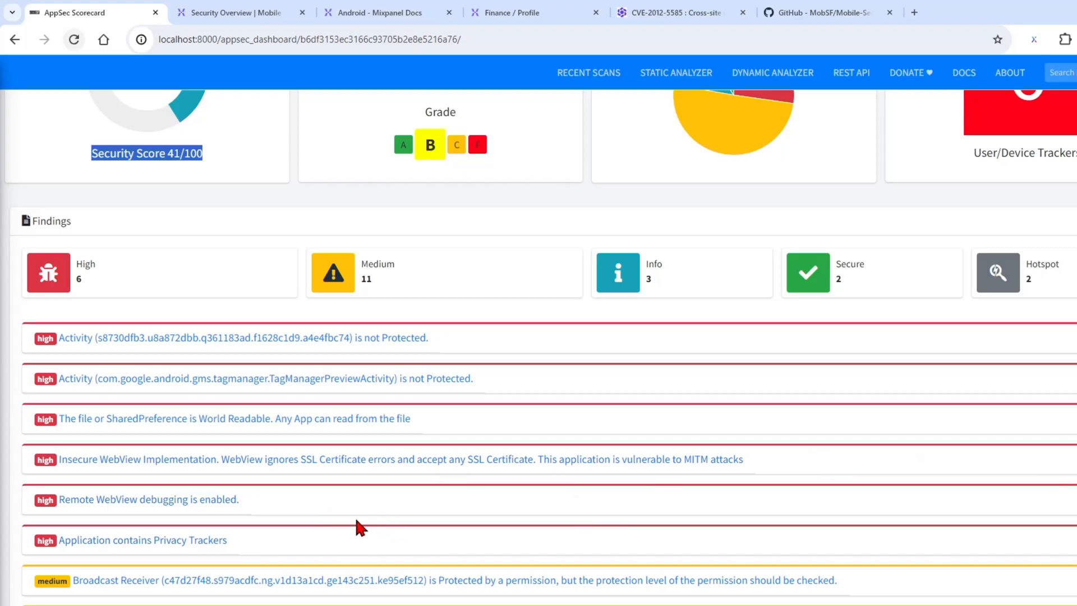
pyautogui.moveTo(78, 505)
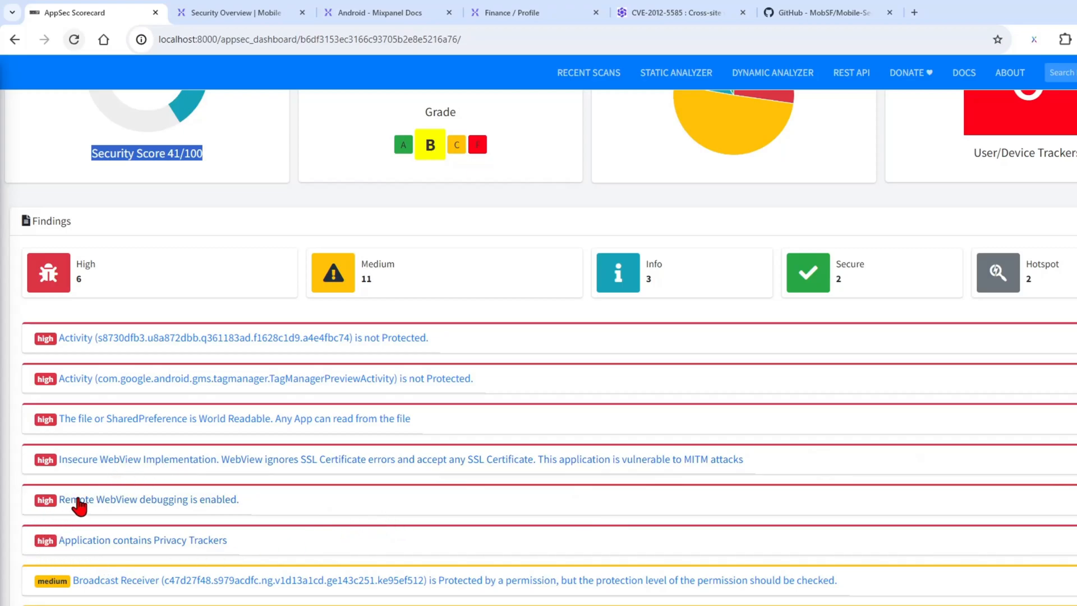
pyautogui.moveTo(190, 521)
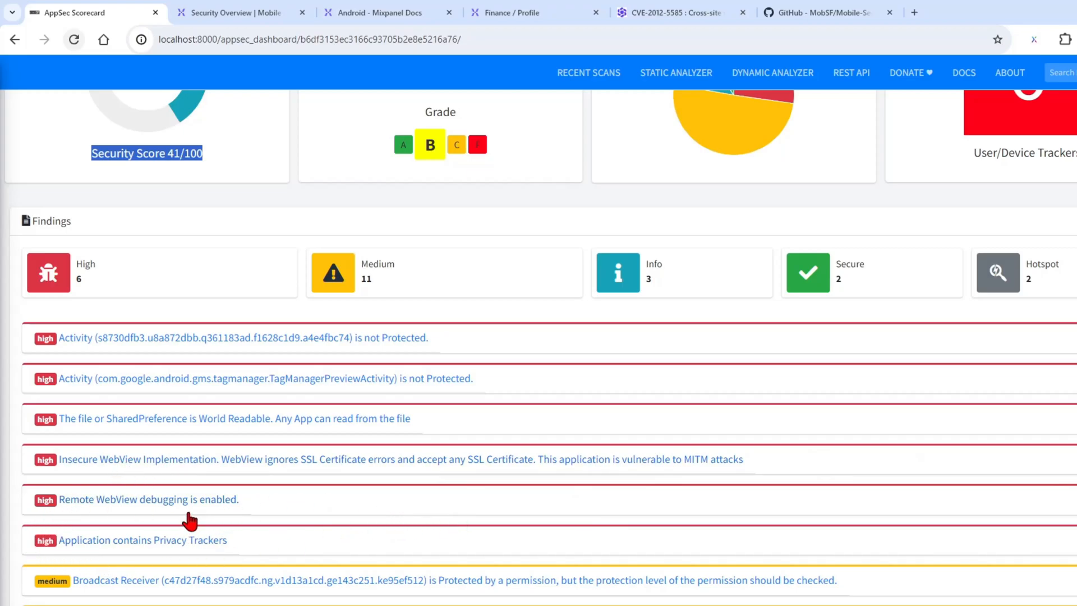
pyautogui.moveTo(322, 488)
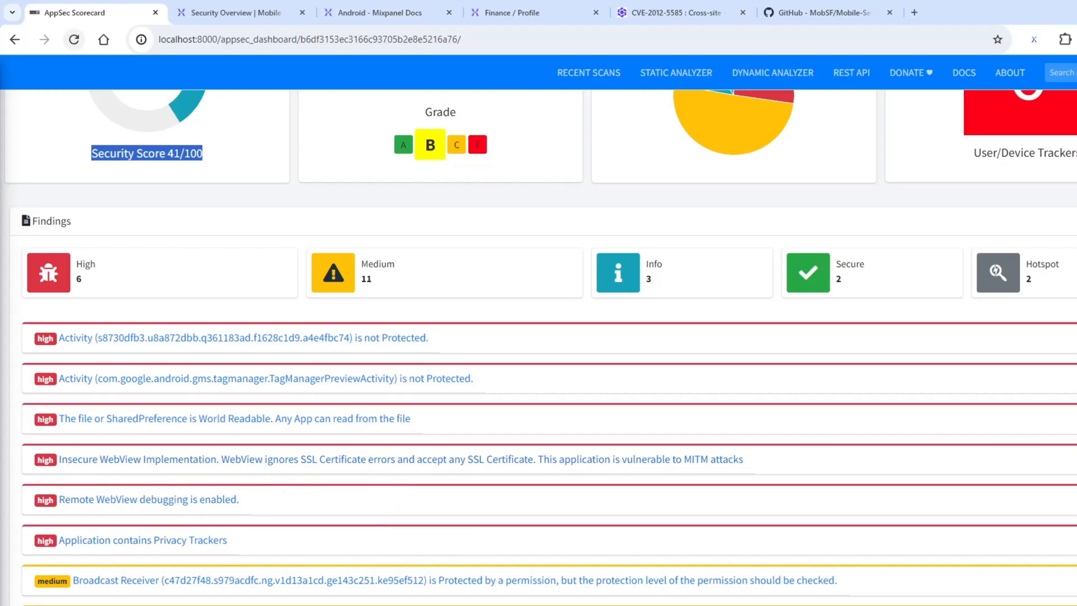
pyautogui.moveTo(754, 502)
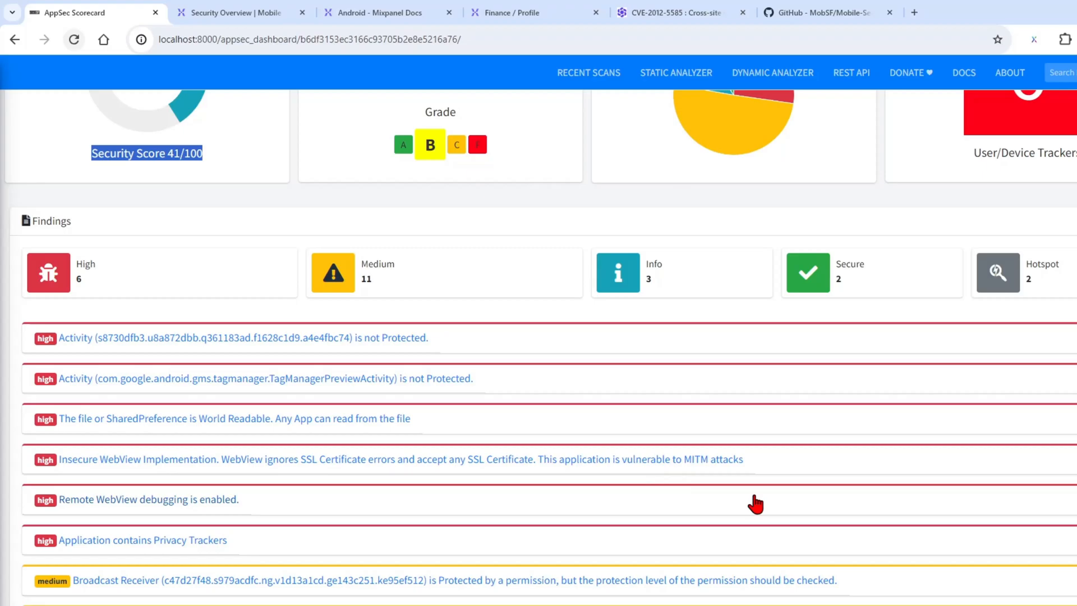
pyautogui.moveTo(310, 534)
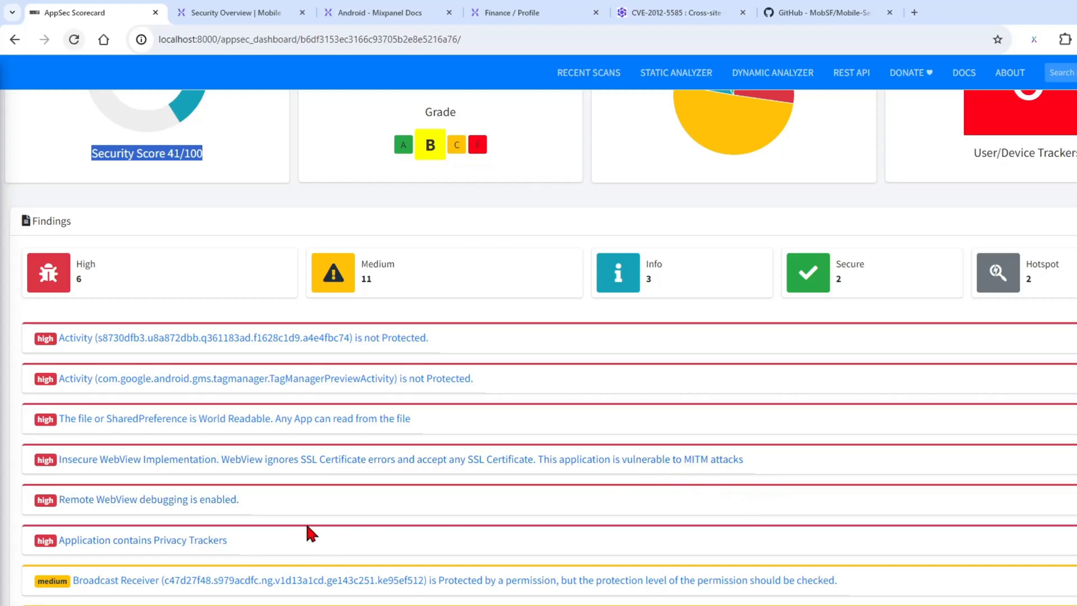
pyautogui.scroll(3)
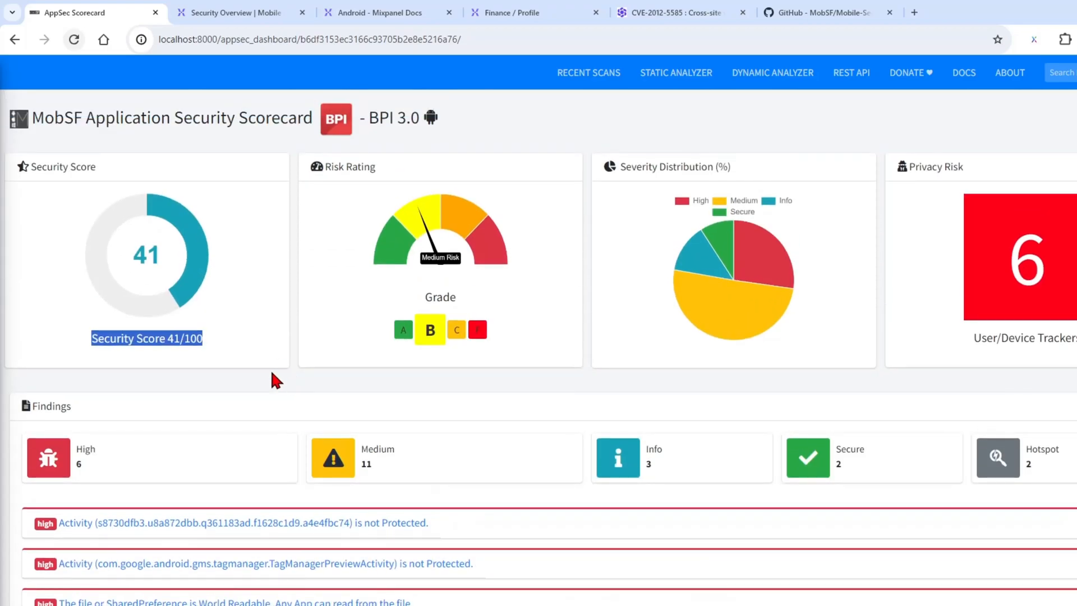
pyautogui.moveTo(698, 570)
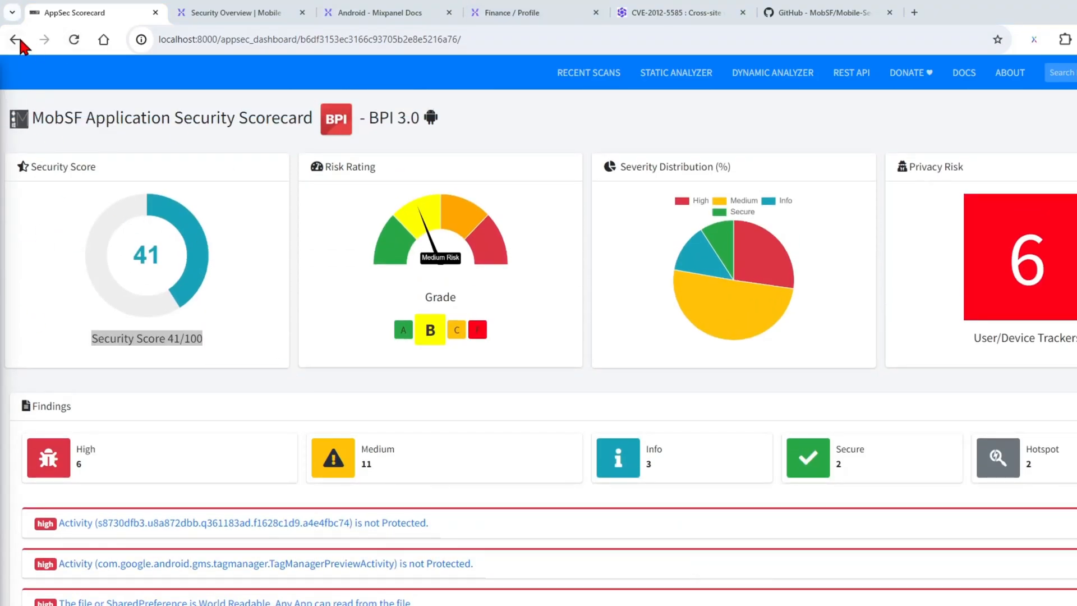
# - From Recent Scans, load the BPI 3.0 static report and expand its Reconnaissance sections
pyautogui.click(15, 40)
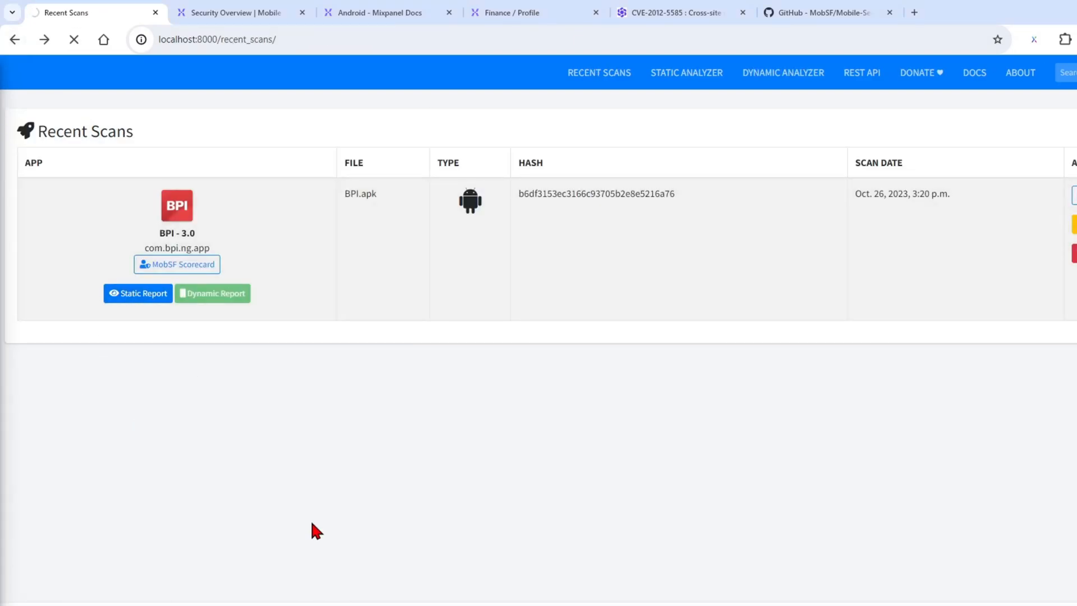
pyautogui.click(137, 293)
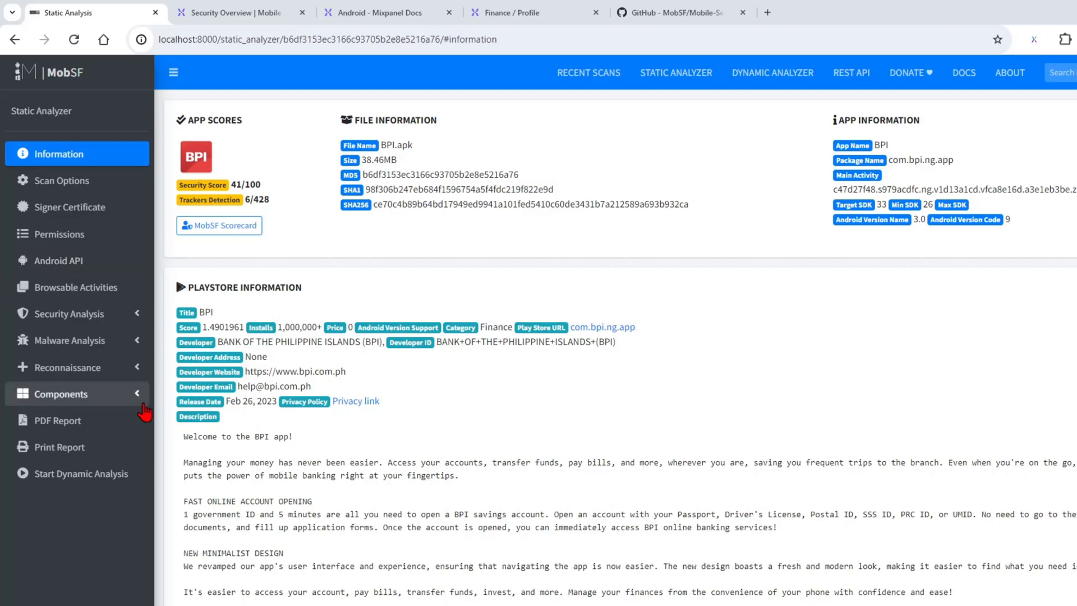
pyautogui.click(67, 366)
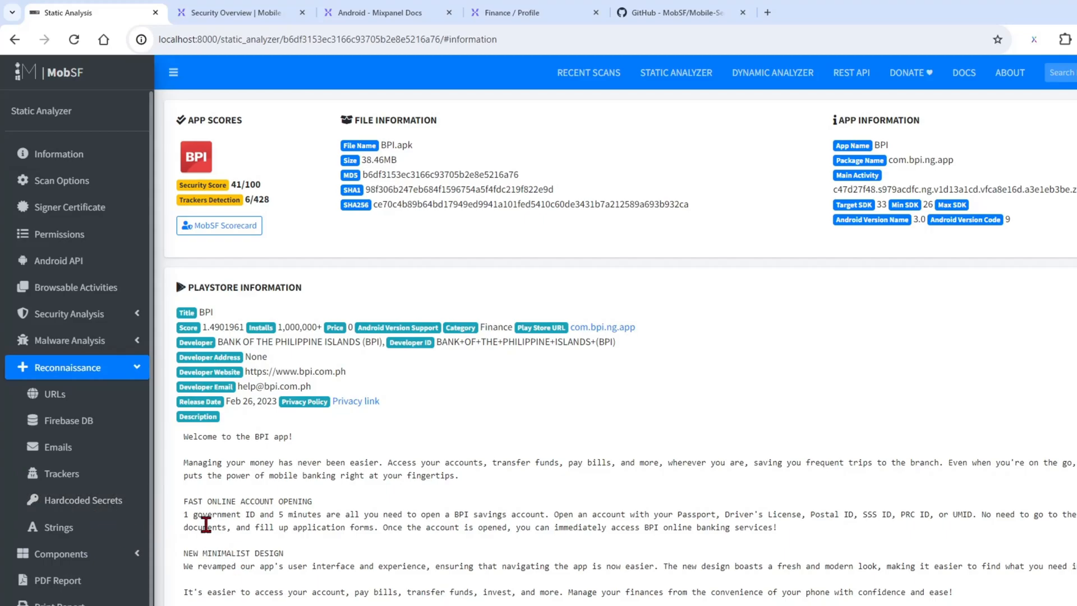
pyautogui.moveTo(84, 499)
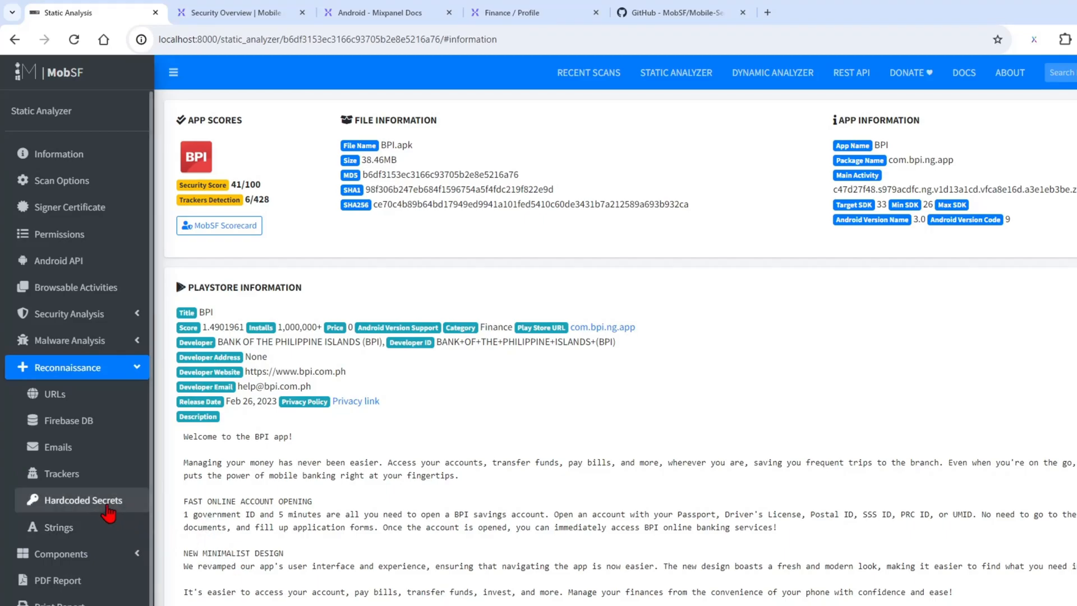
pyautogui.click(83, 499)
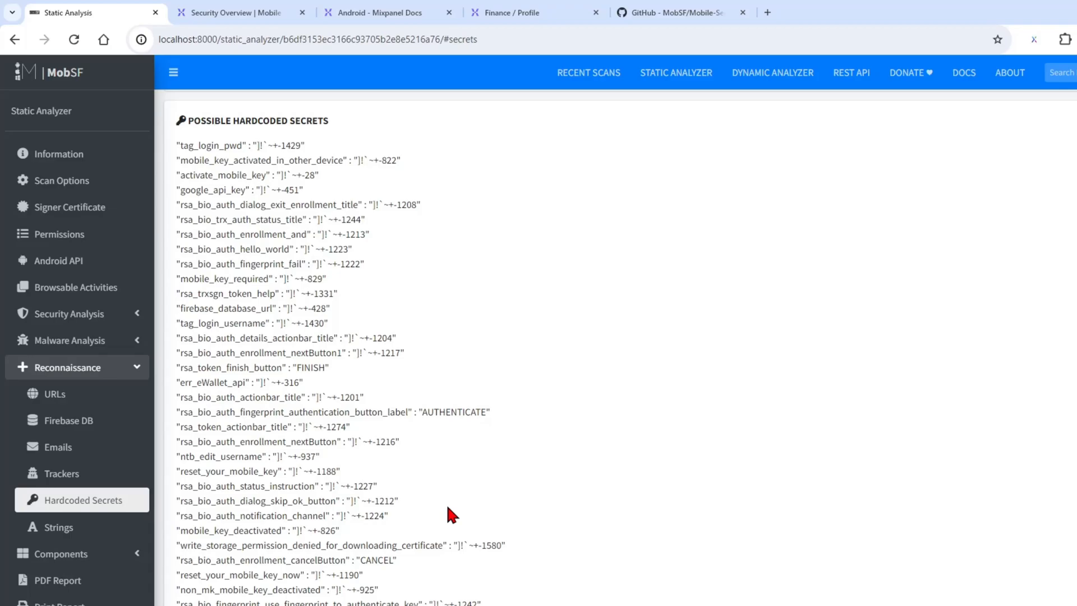
pyautogui.scroll(-3)
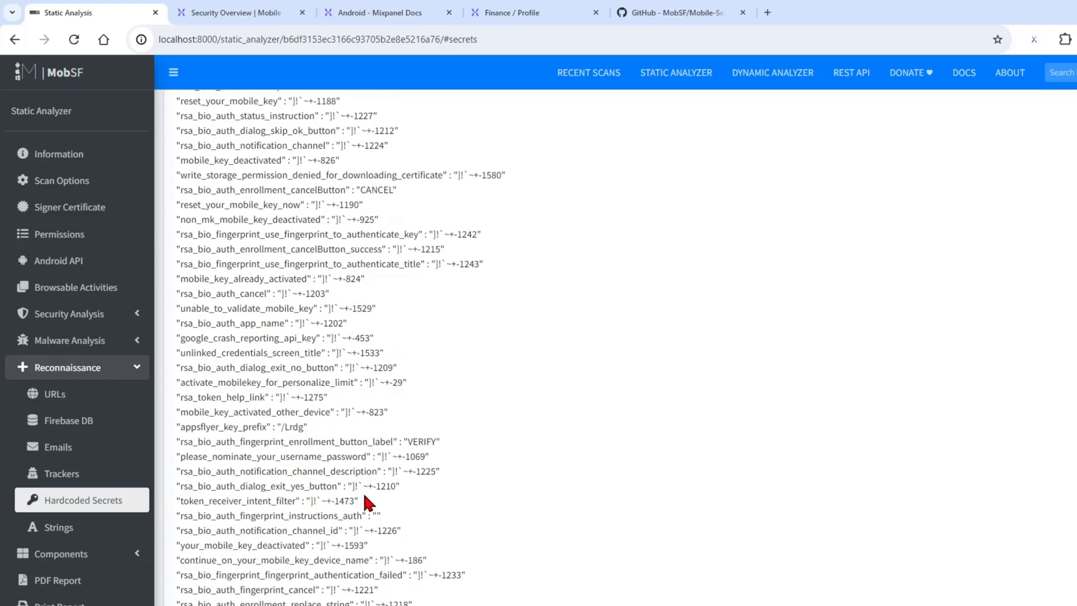
pyautogui.scroll(-3)
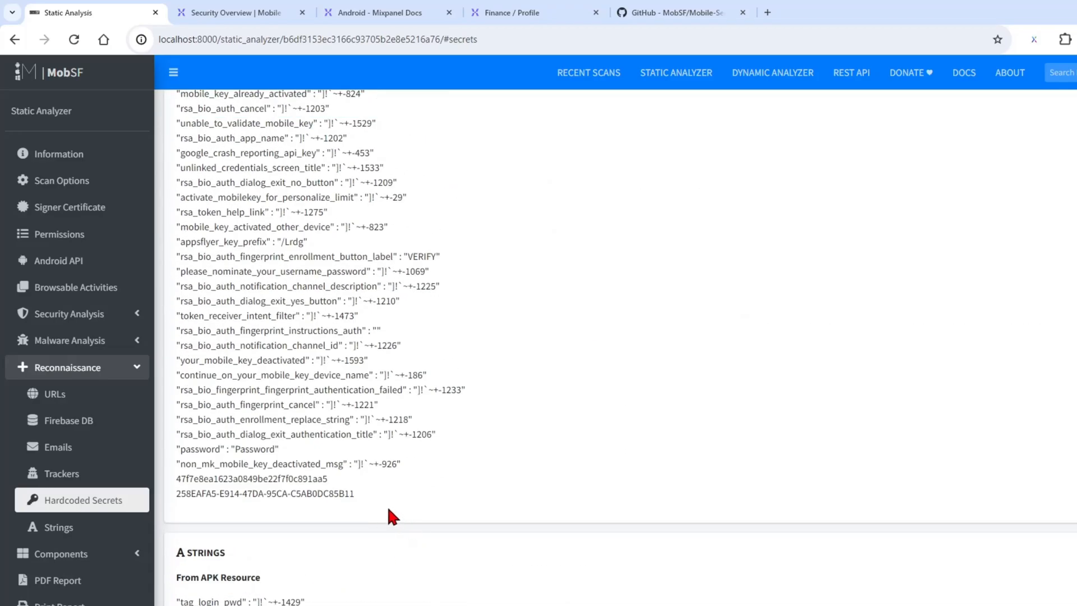
pyautogui.moveTo(401, 519)
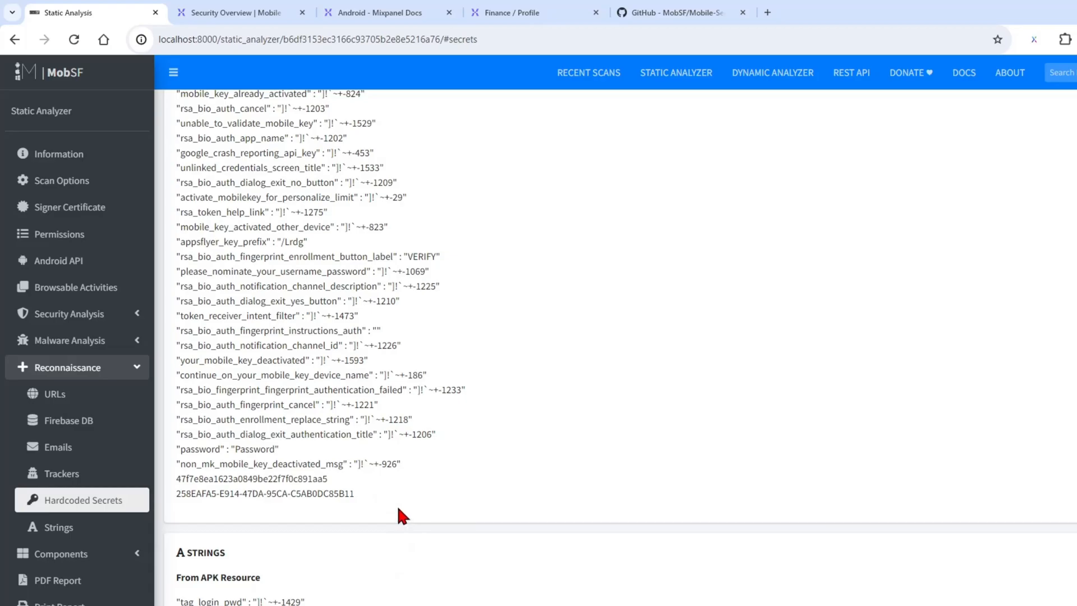
pyautogui.moveTo(375, 500)
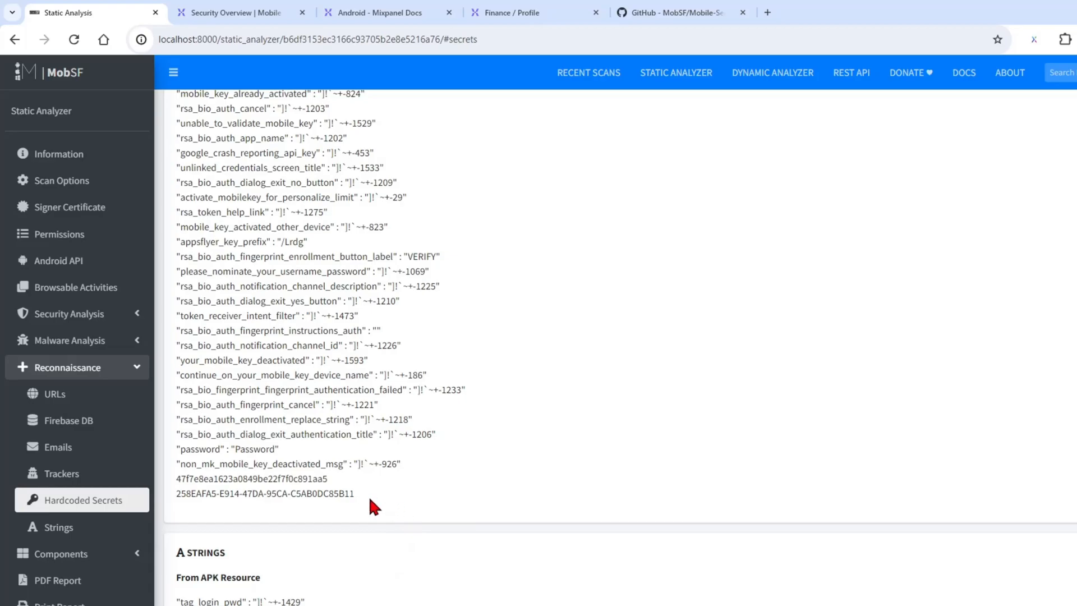
pyautogui.doubleClick(265, 494)
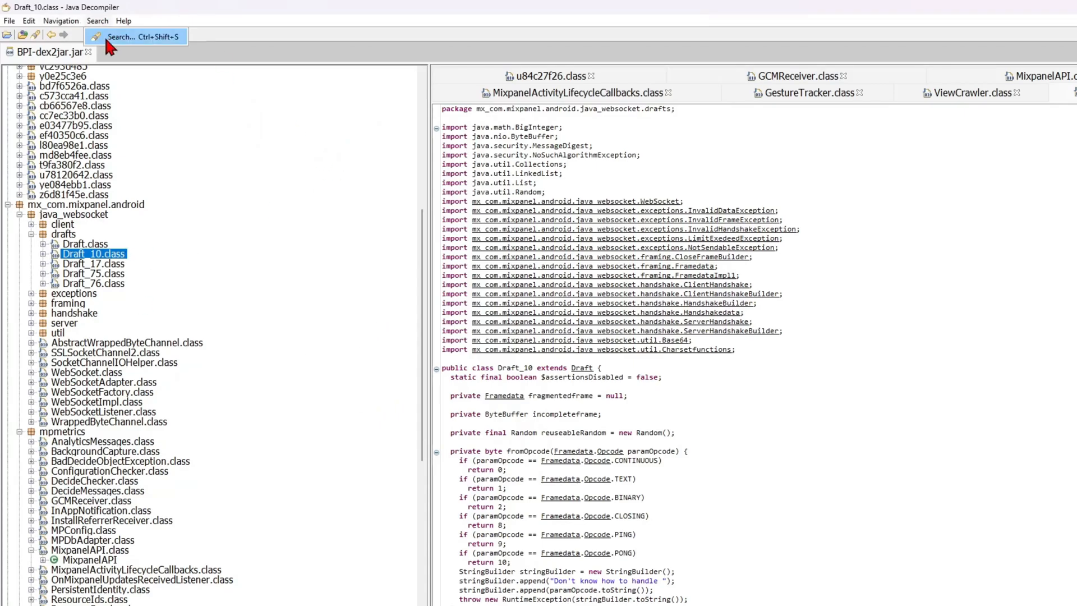
# - Search the decompiled jar for the key, go to the matching Draft_10 class, and dismiss the results
pyautogui.click(135, 36)
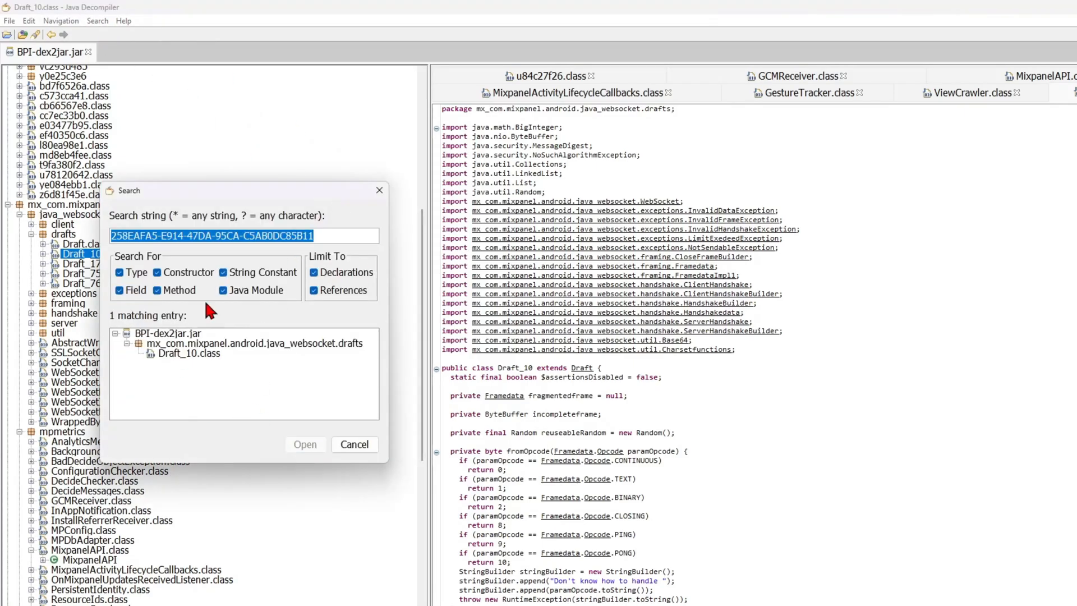
pyautogui.click(305, 444)
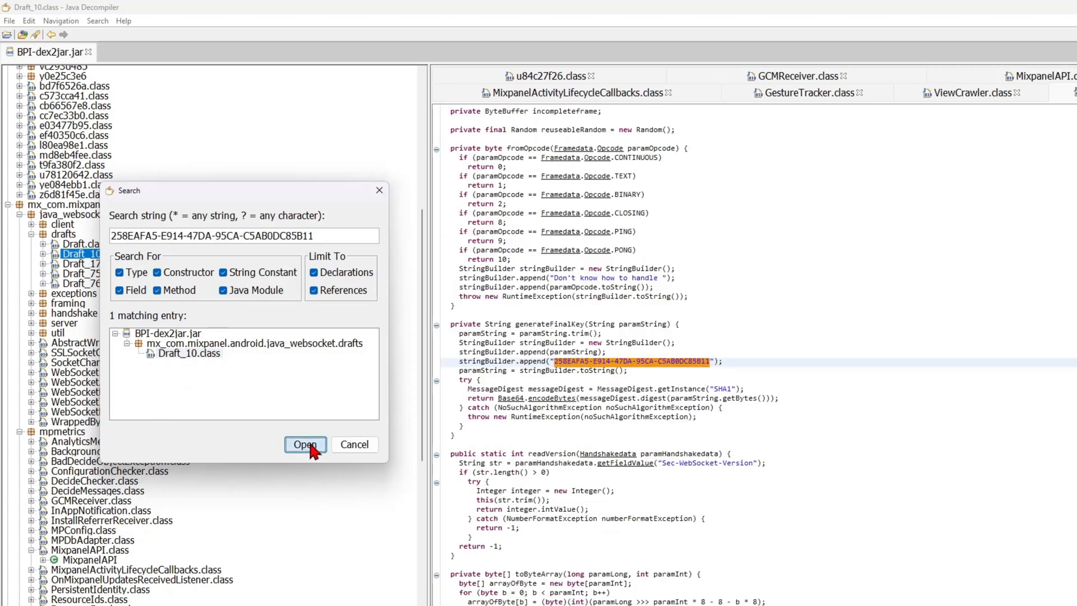
pyautogui.moveTo(405, 206)
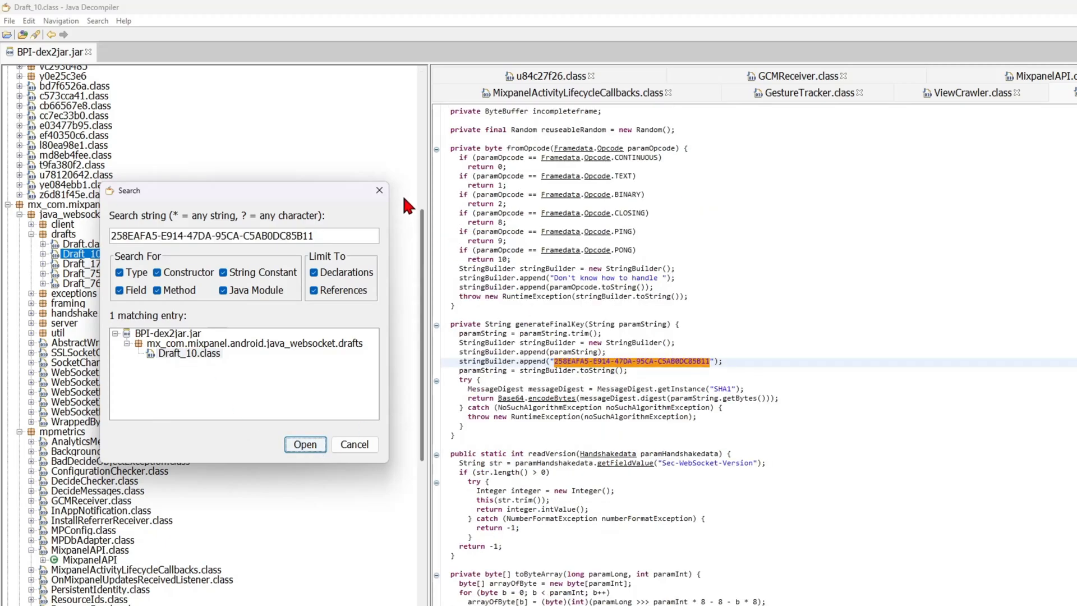
pyautogui.click(305, 444)
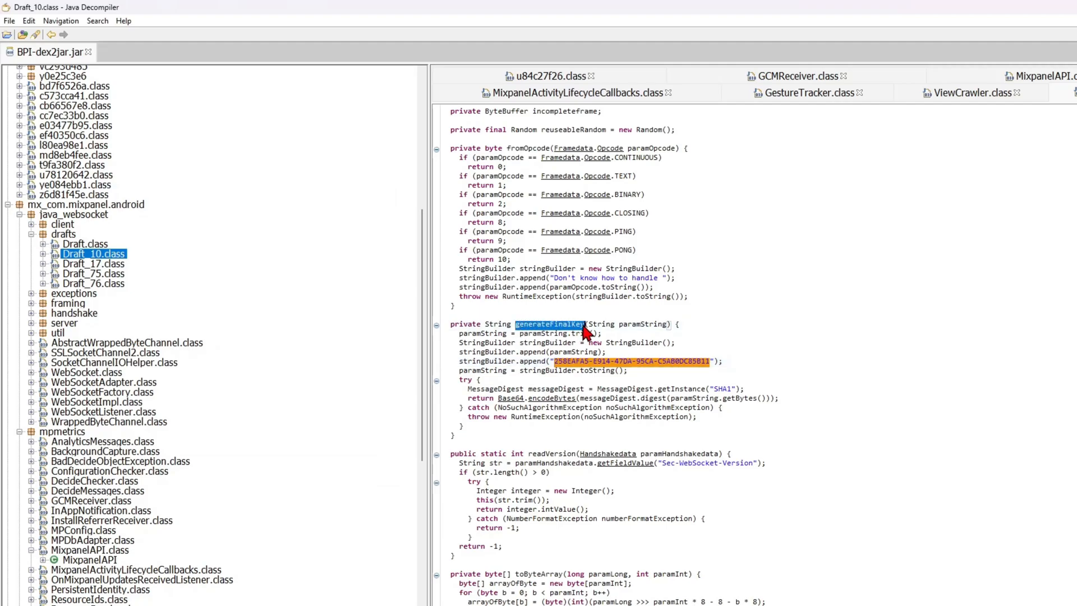
pyautogui.moveTo(531, 381)
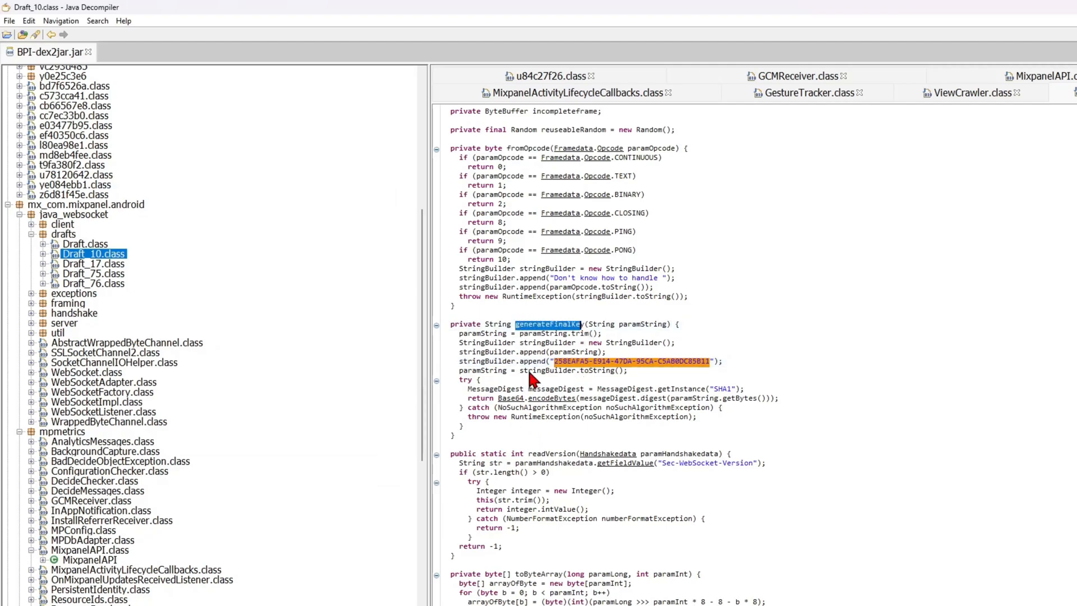
pyautogui.moveTo(611, 350)
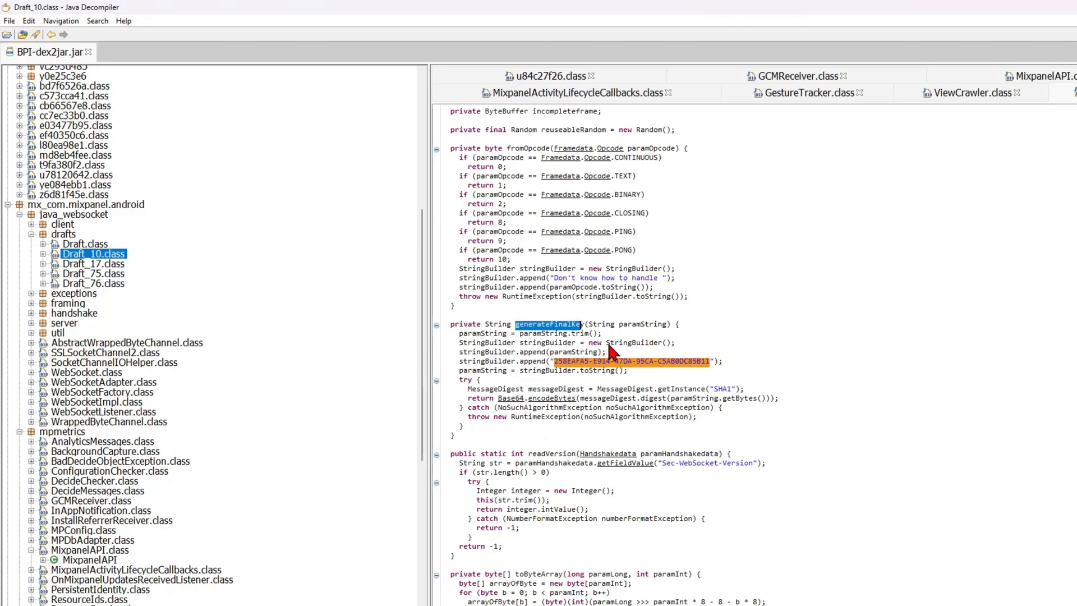
pyautogui.moveTo(450, 371)
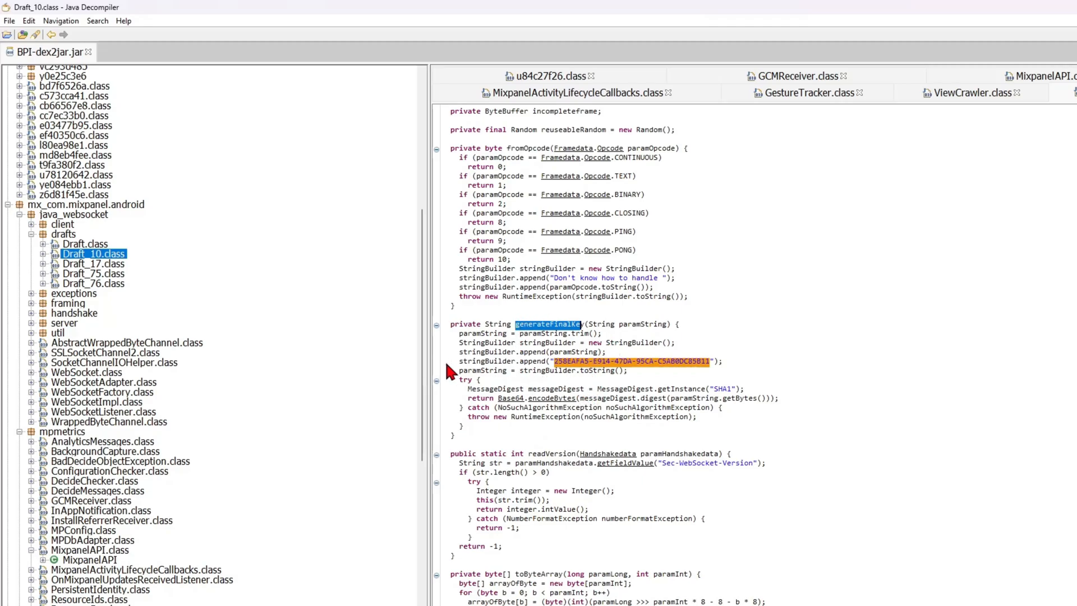
pyautogui.doubleClick(482, 361)
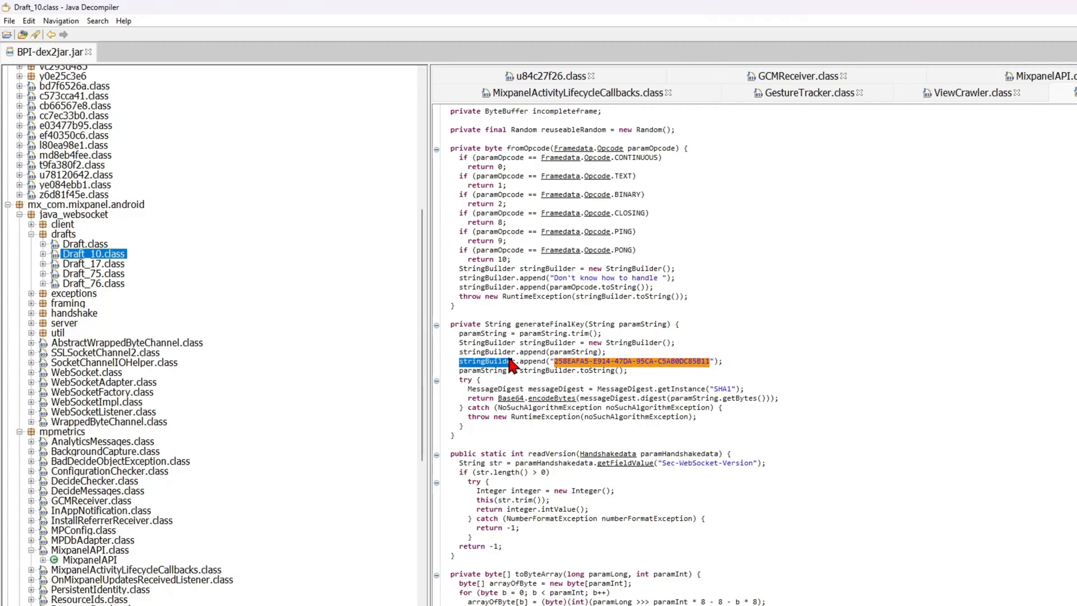
pyautogui.moveTo(745, 473)
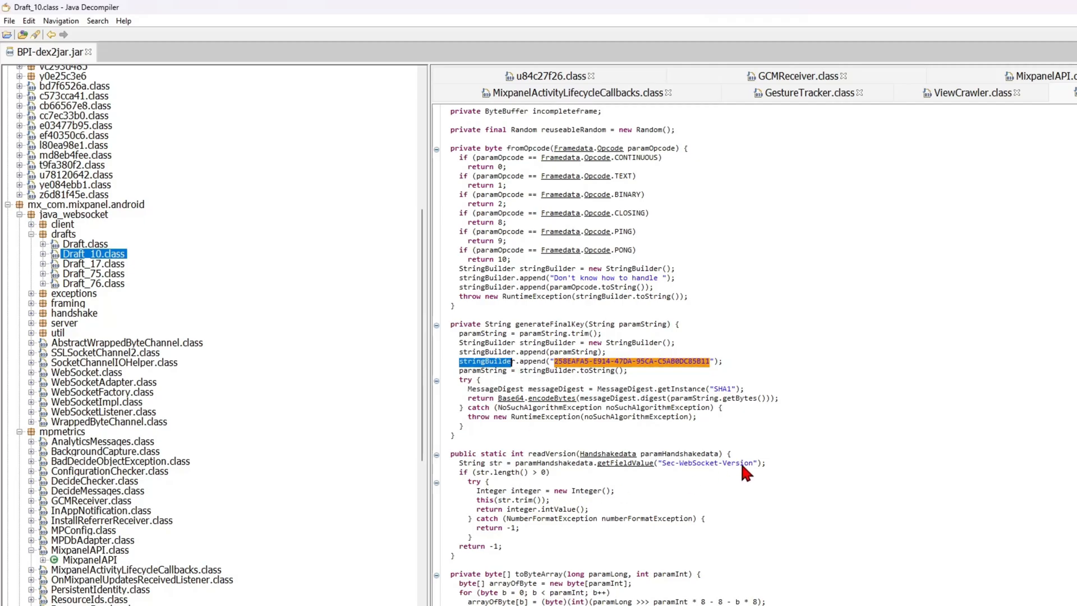
pyautogui.moveTo(689, 473)
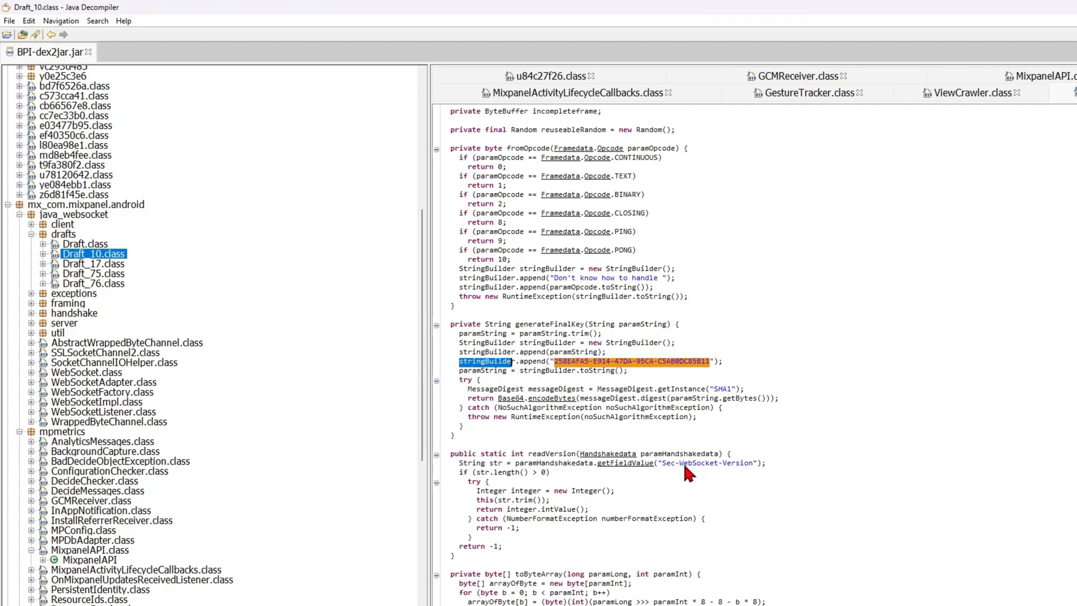
pyautogui.doubleClick(708, 463)
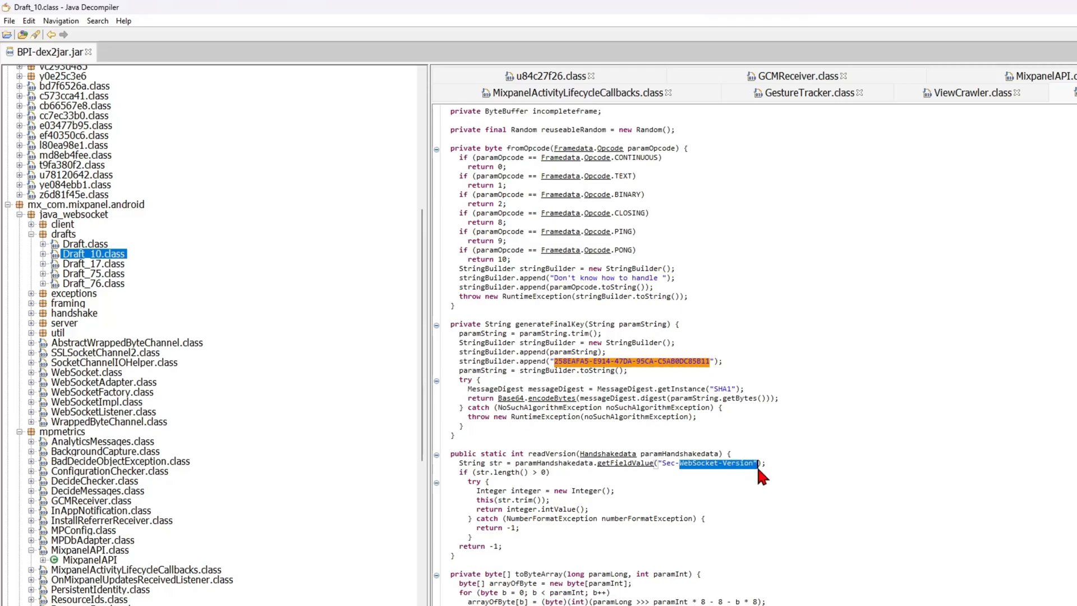
pyautogui.scroll(3)
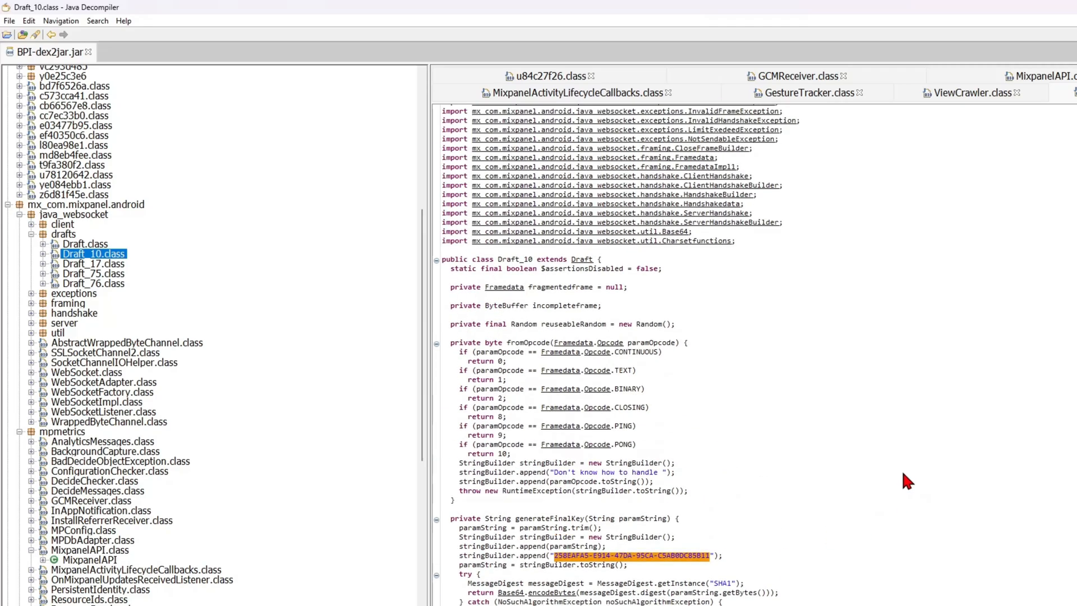
pyautogui.scroll(3)
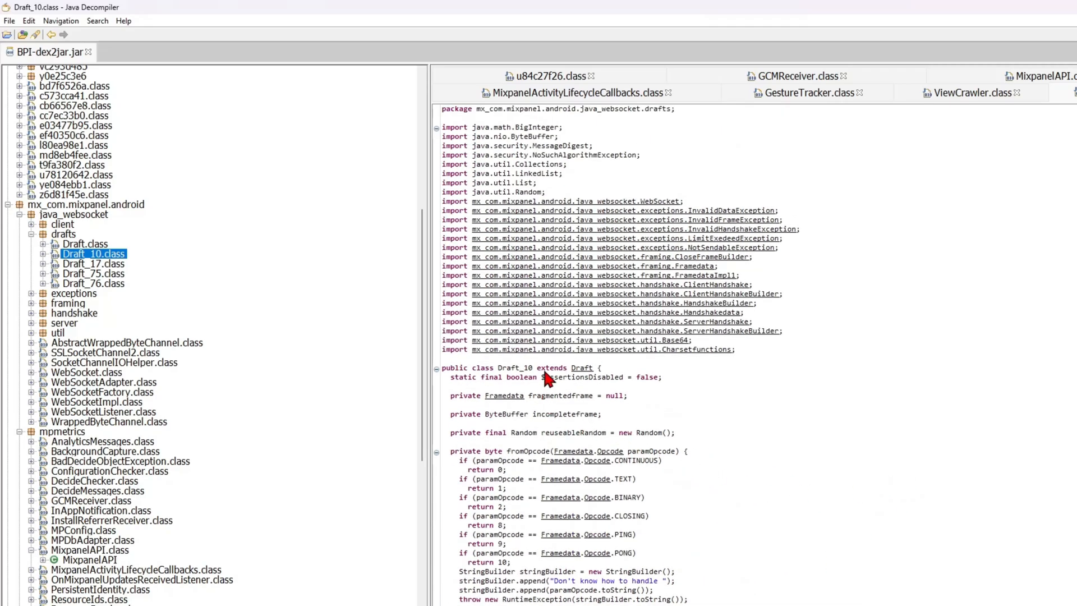
pyautogui.moveTo(1007, 433)
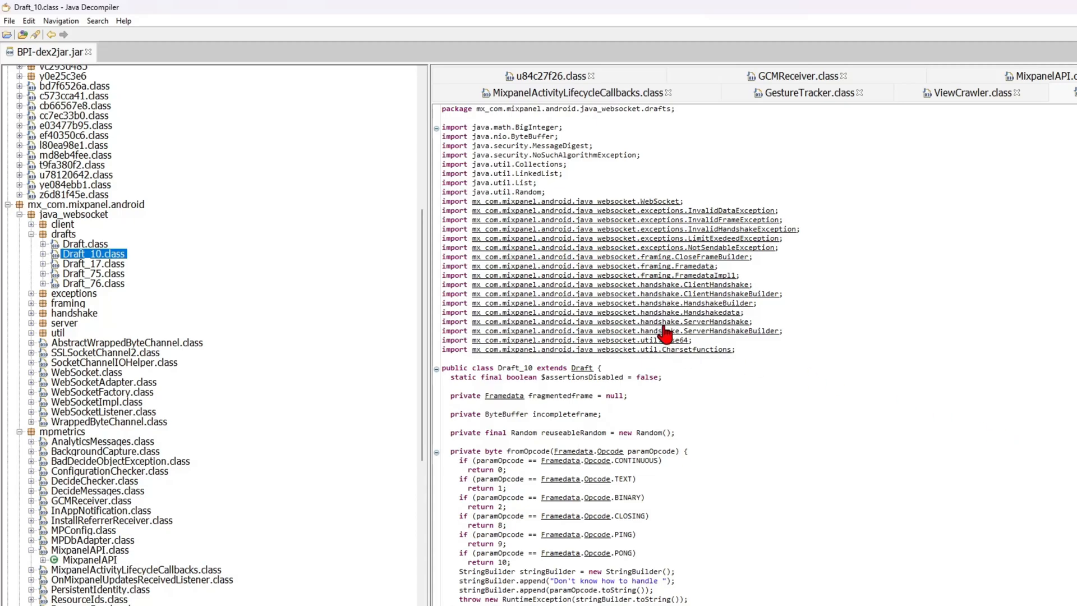
pyautogui.moveTo(742, 548)
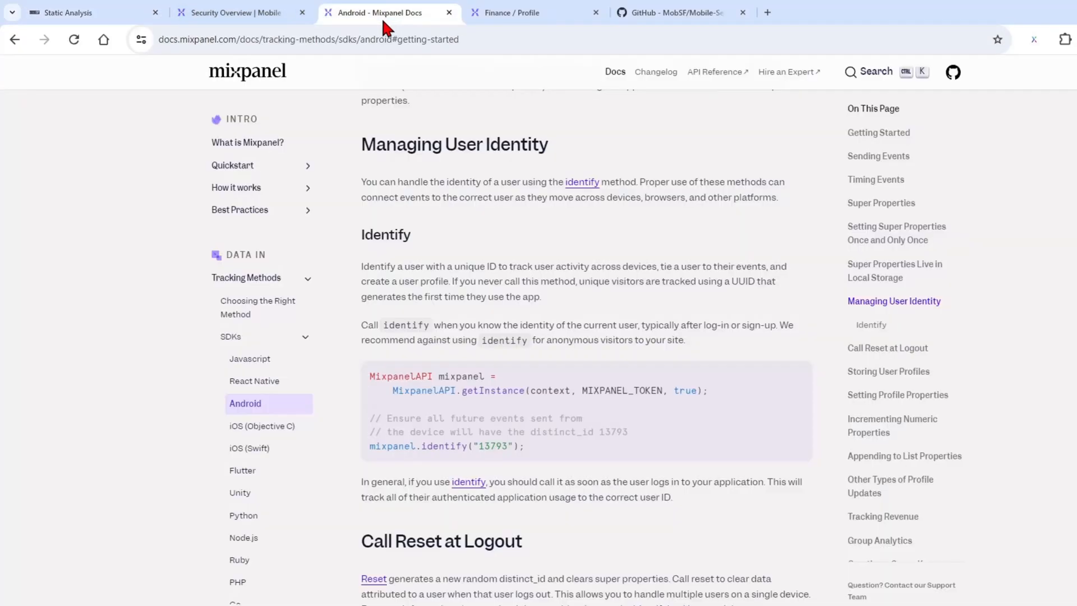
pyautogui.moveTo(656, 414)
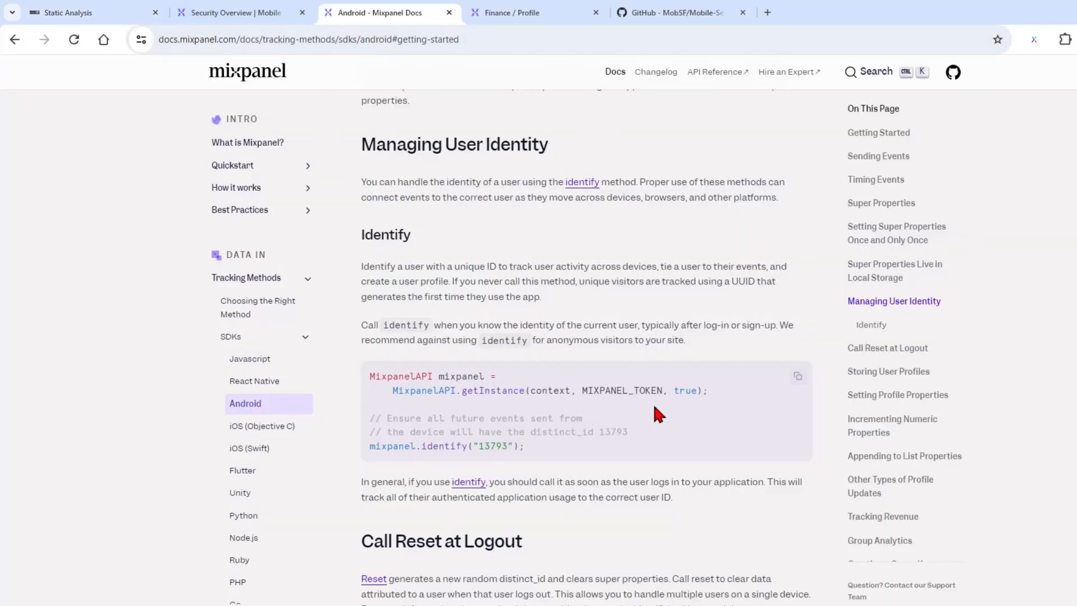
pyautogui.moveTo(469, 570)
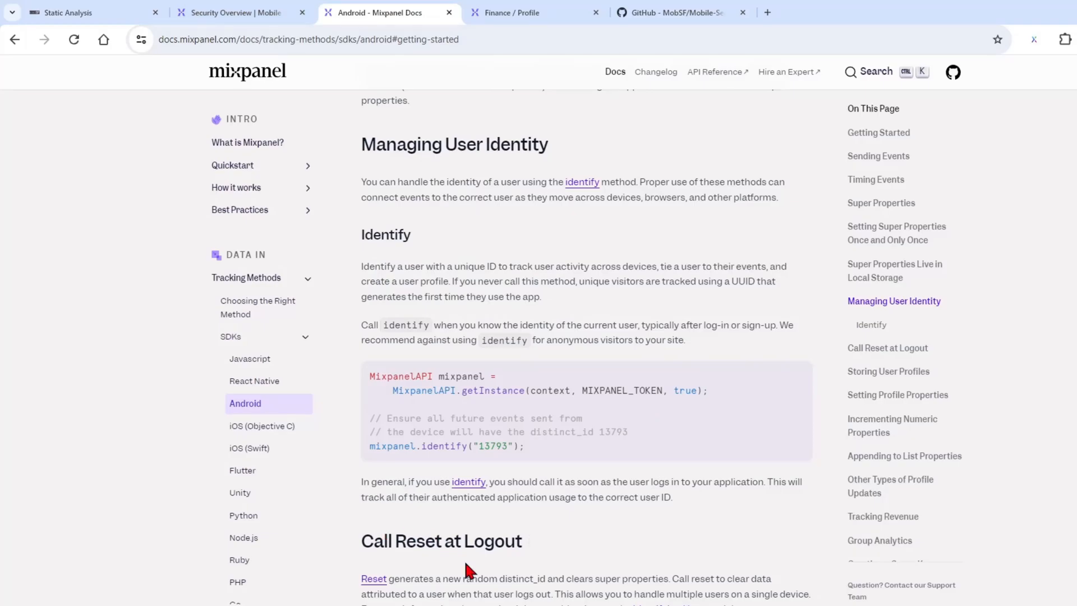
# - Review the Android identify and profile property examples, then switch to the Finance user profile
pyautogui.scroll(-3)
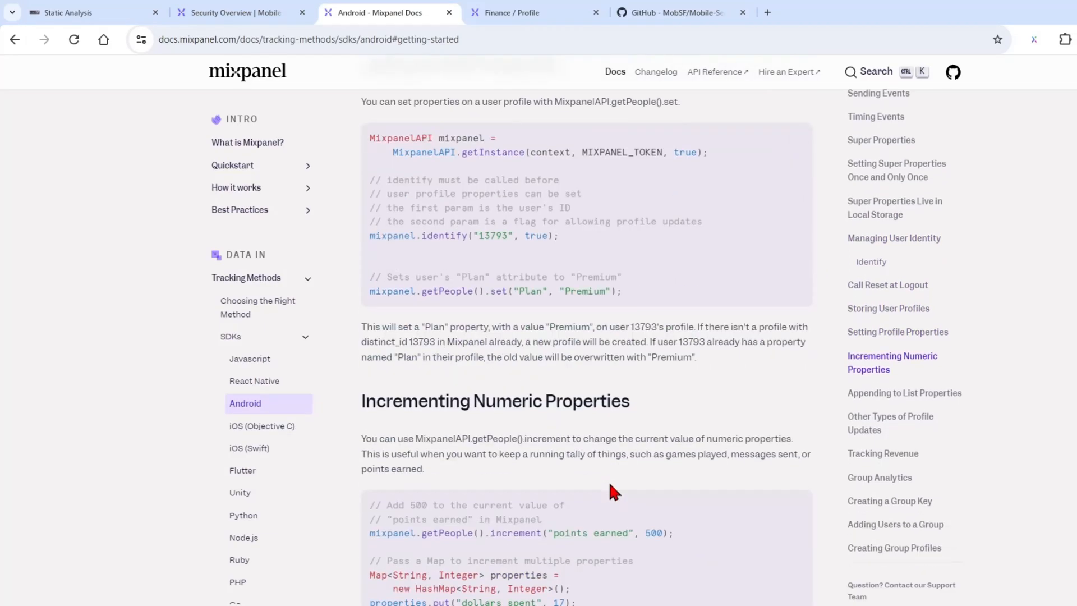
pyautogui.scroll(-3)
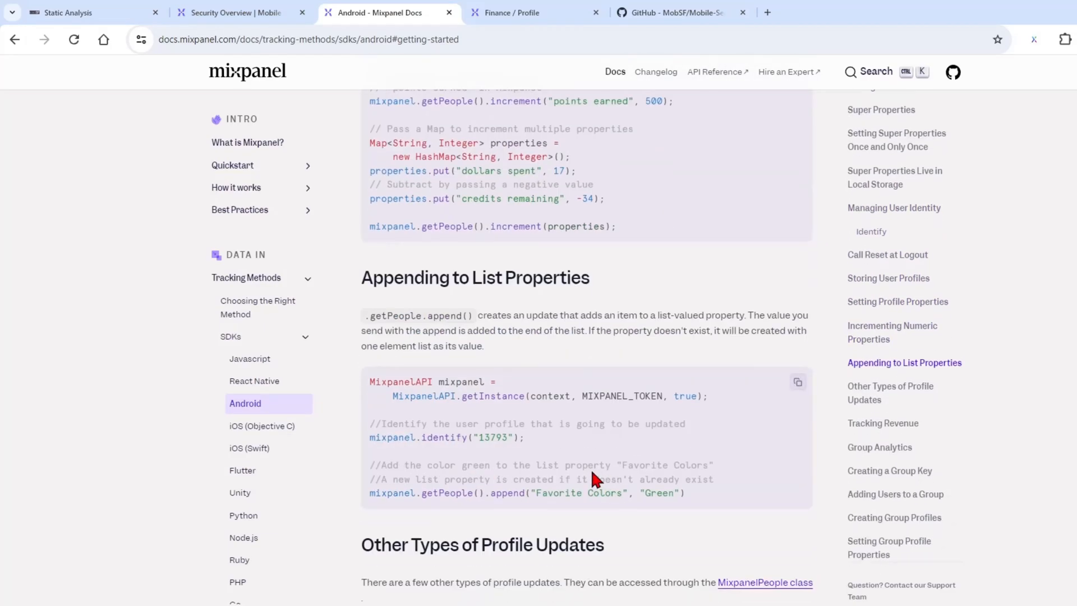
pyautogui.moveTo(682, 427)
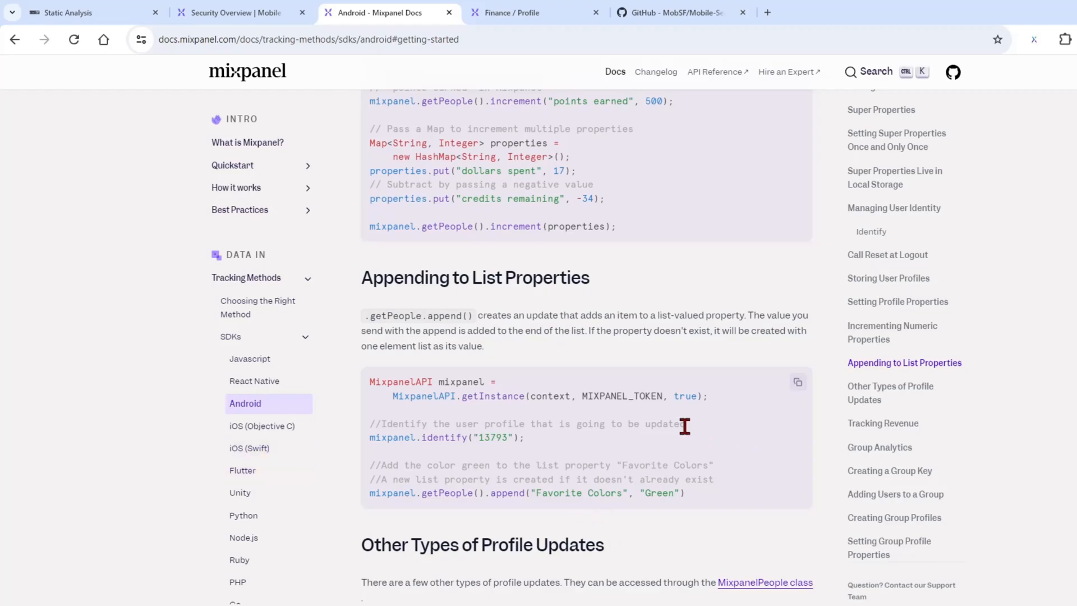
pyautogui.moveTo(665, 479)
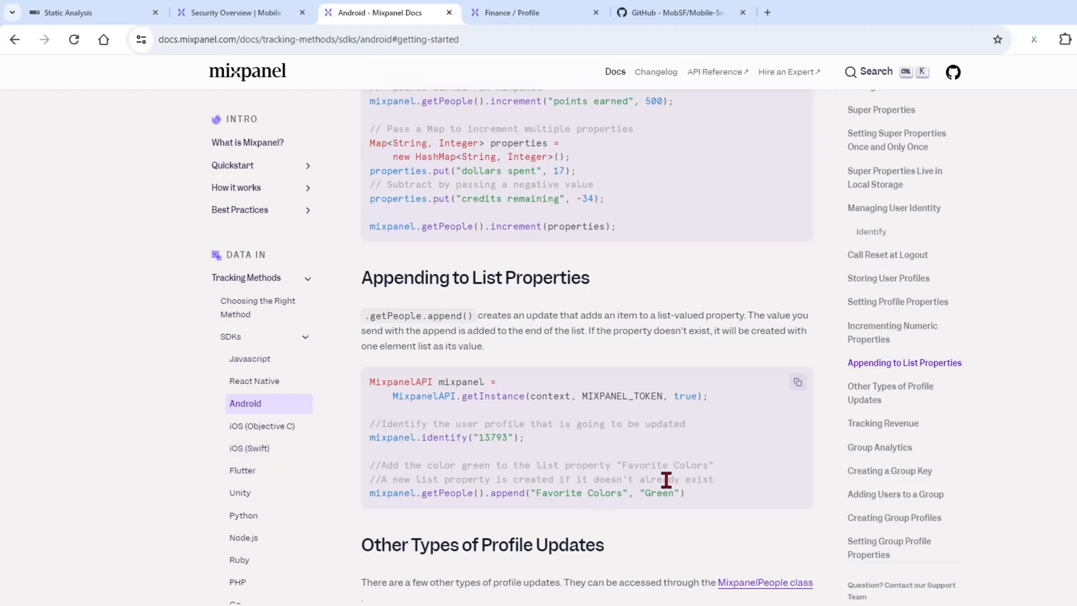
pyautogui.click(536, 13)
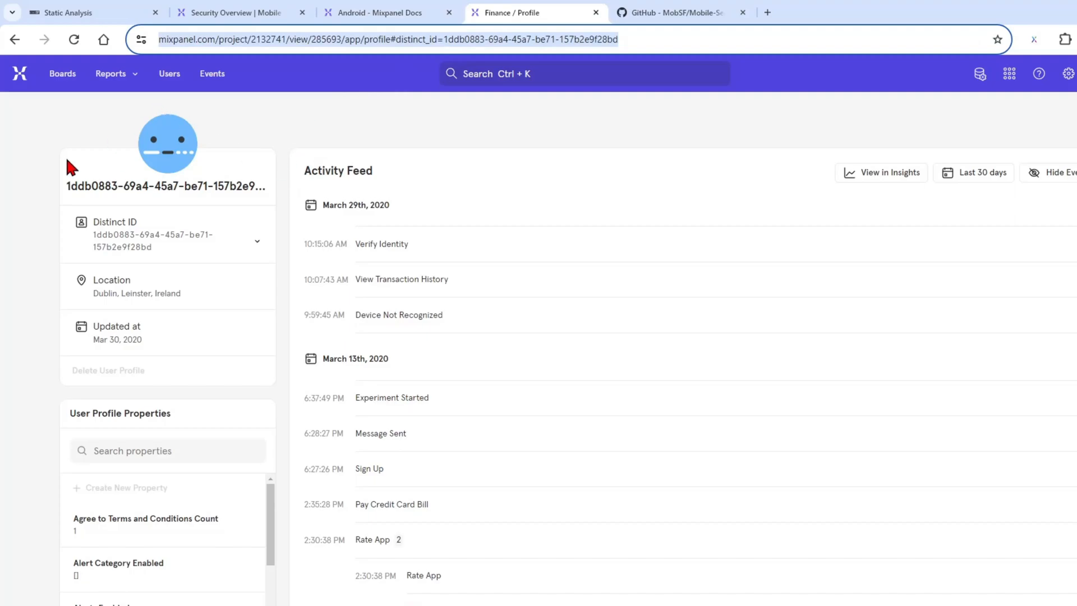
pyautogui.scroll(-3)
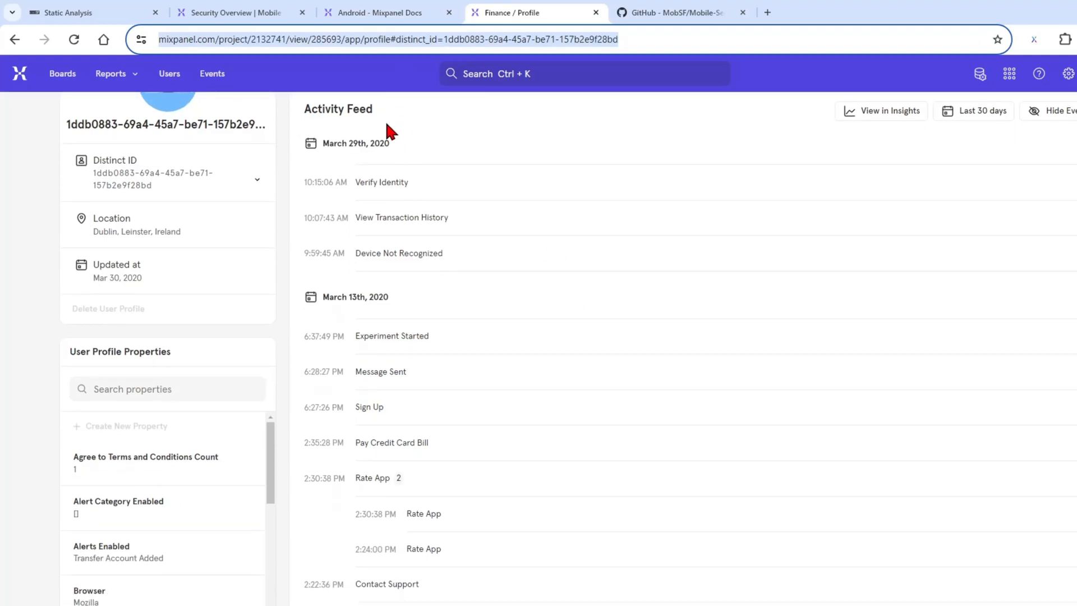
pyautogui.moveTo(816, 498)
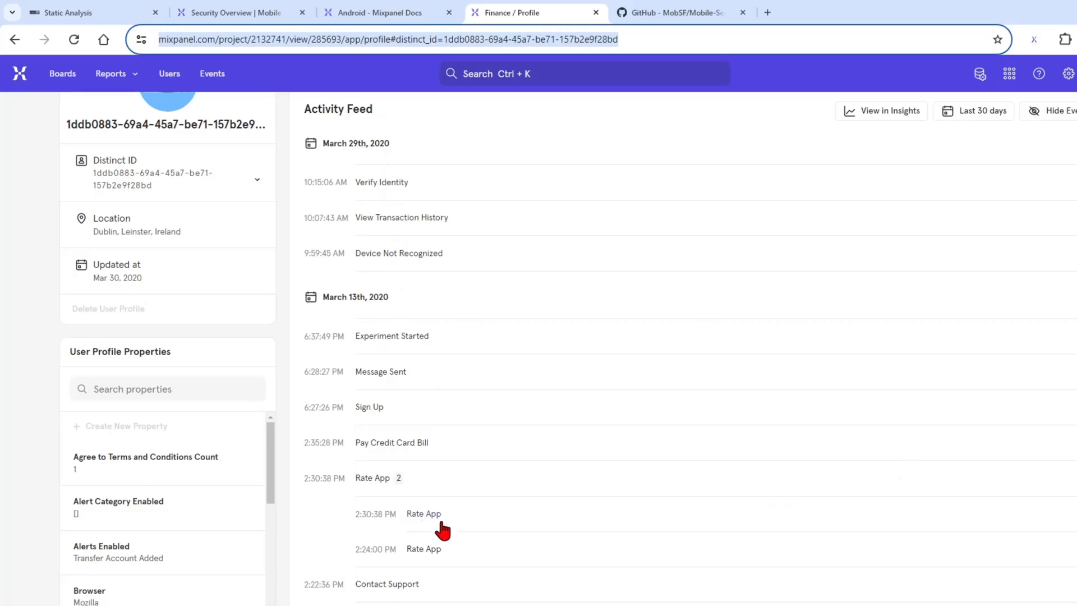
pyautogui.scroll(-3)
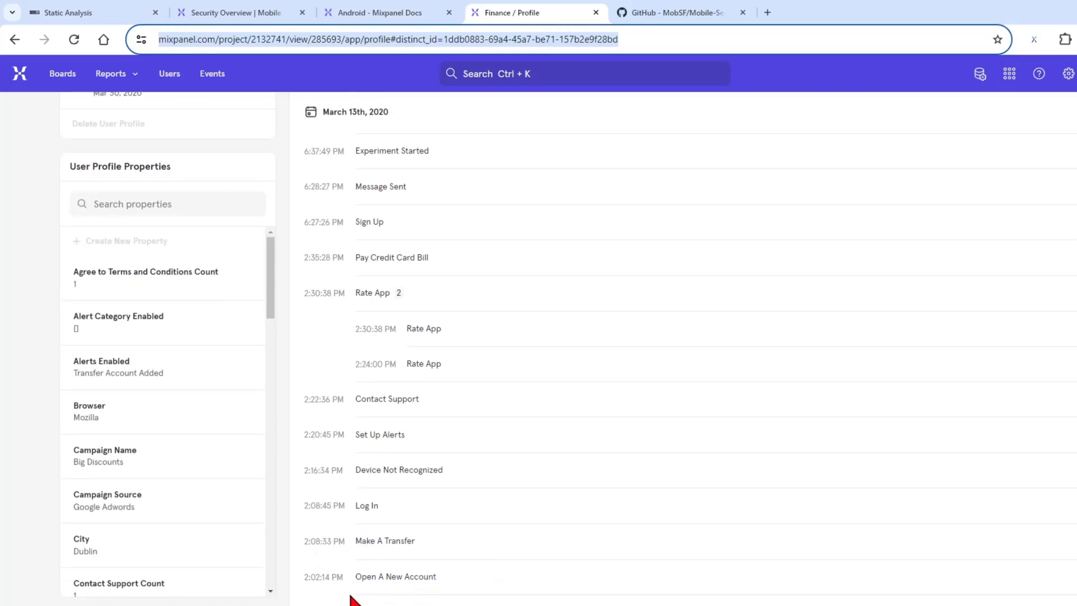
pyautogui.moveTo(351, 560)
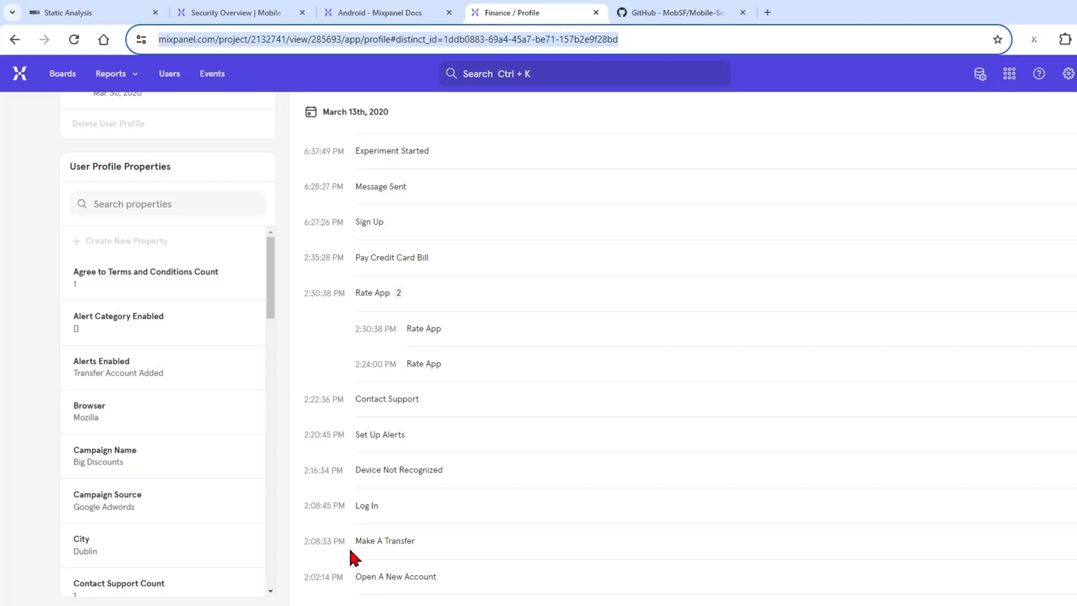
pyautogui.moveTo(485, 362)
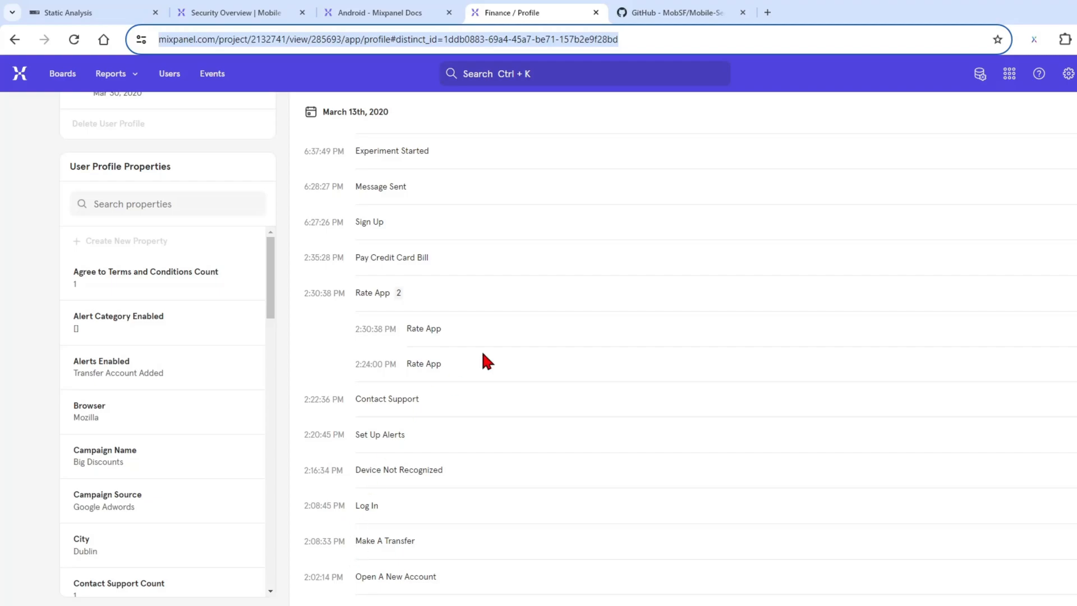
pyautogui.moveTo(769, 296)
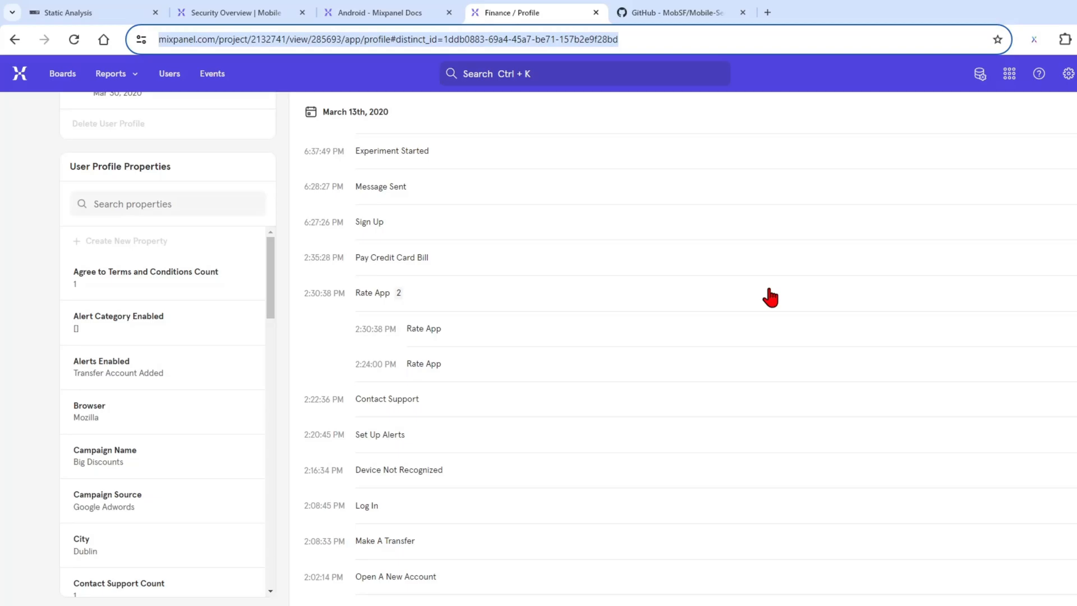
pyautogui.scroll(3)
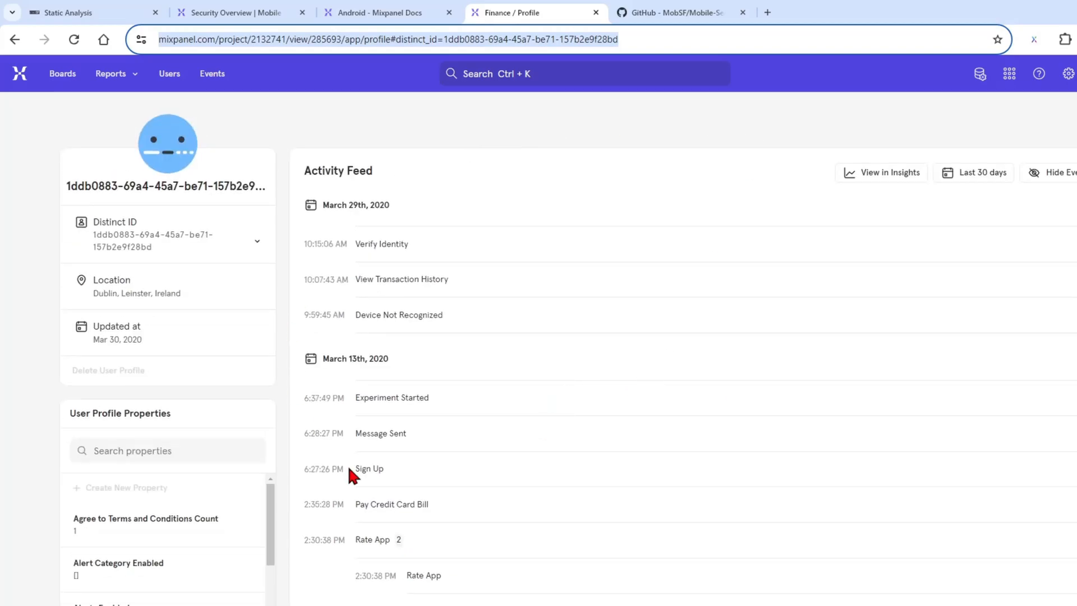
pyautogui.moveTo(714, 261)
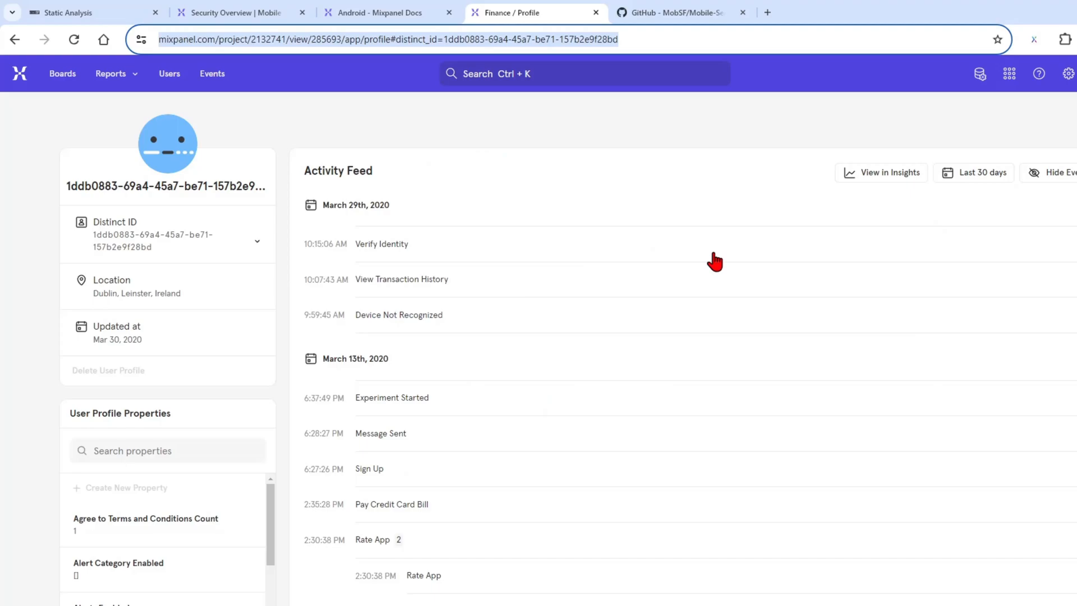